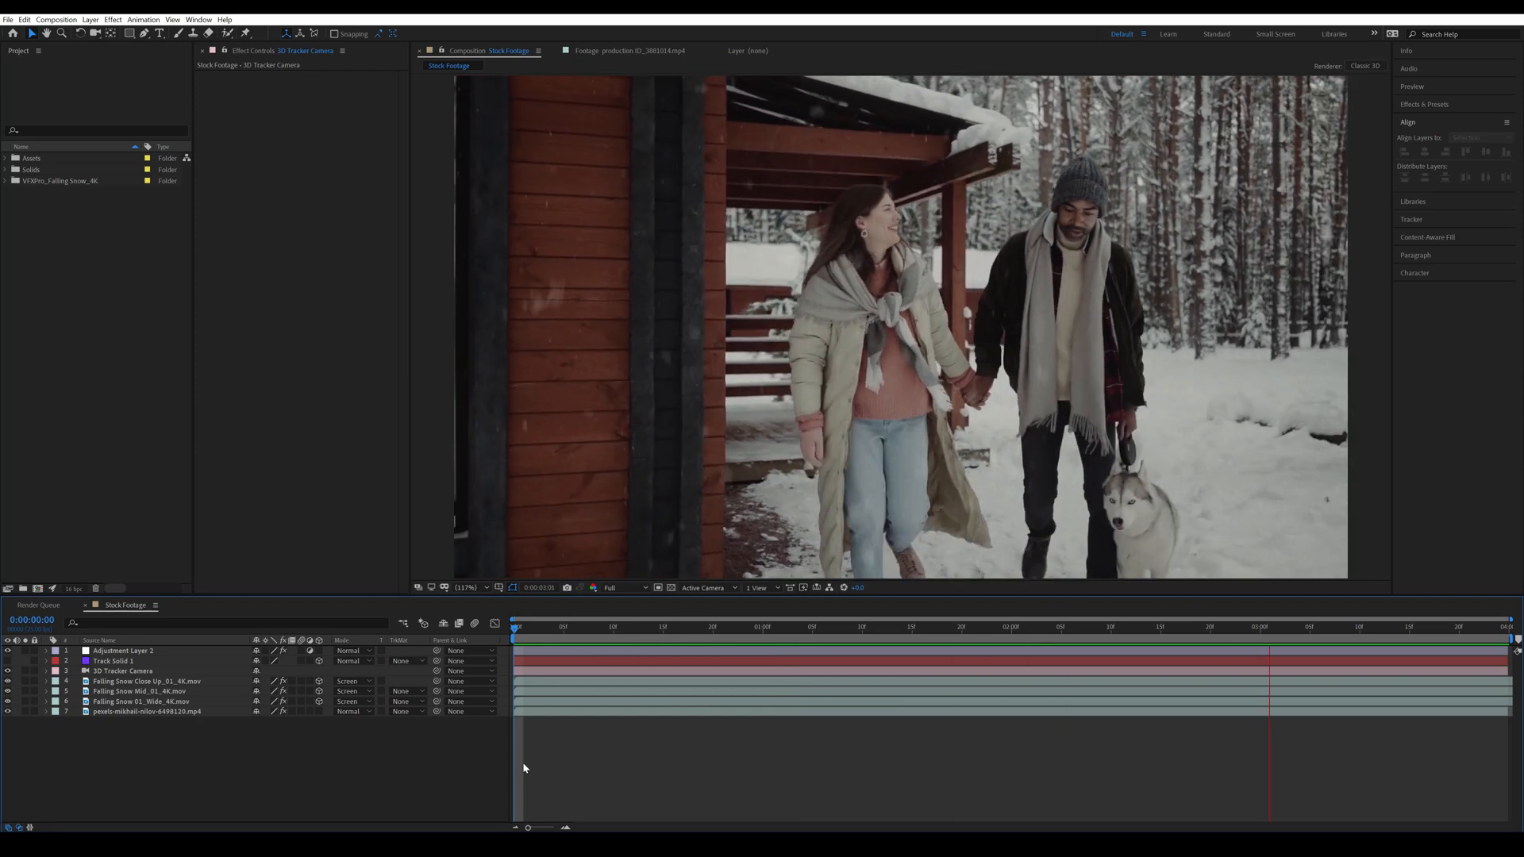
Step: Browse the Close Up, Wide and Birds Eye View falling snow element categories on the product page
left_click(782, 627)
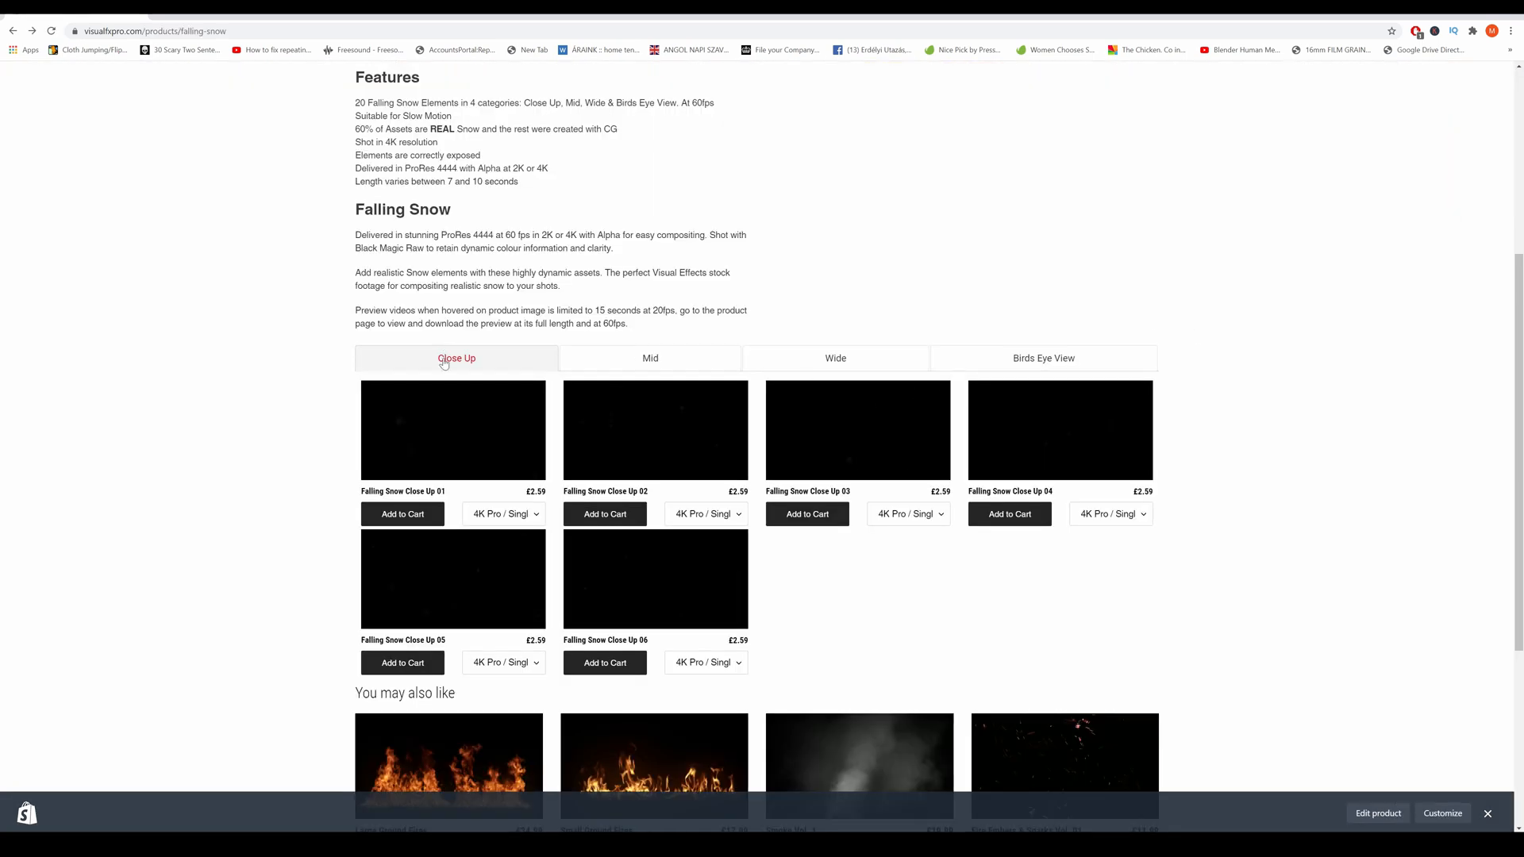
left_click(833, 357)
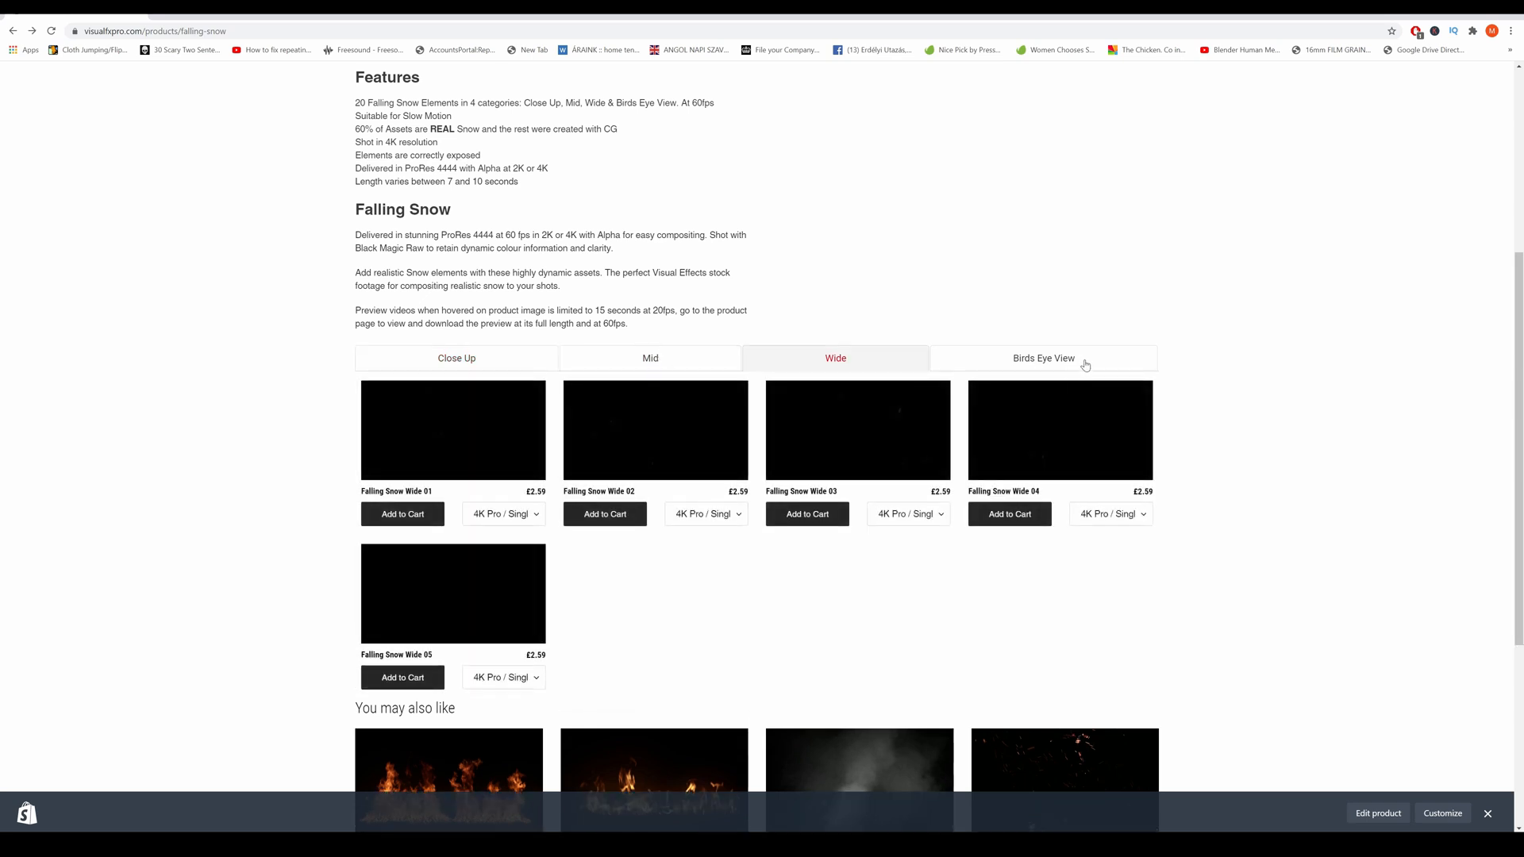
left_click(455, 357)
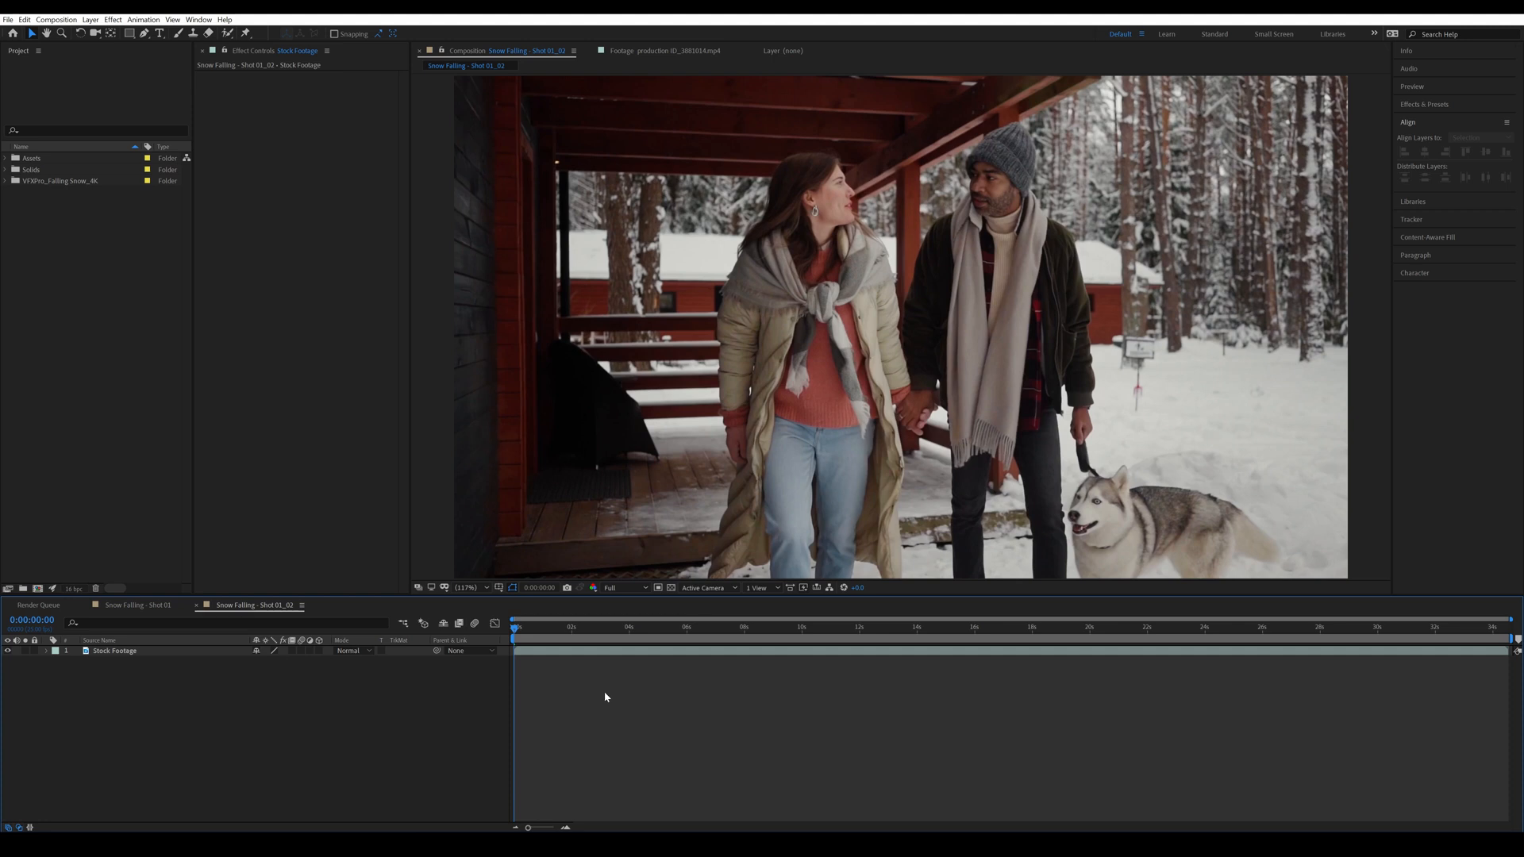
mouse_move(610, 614)
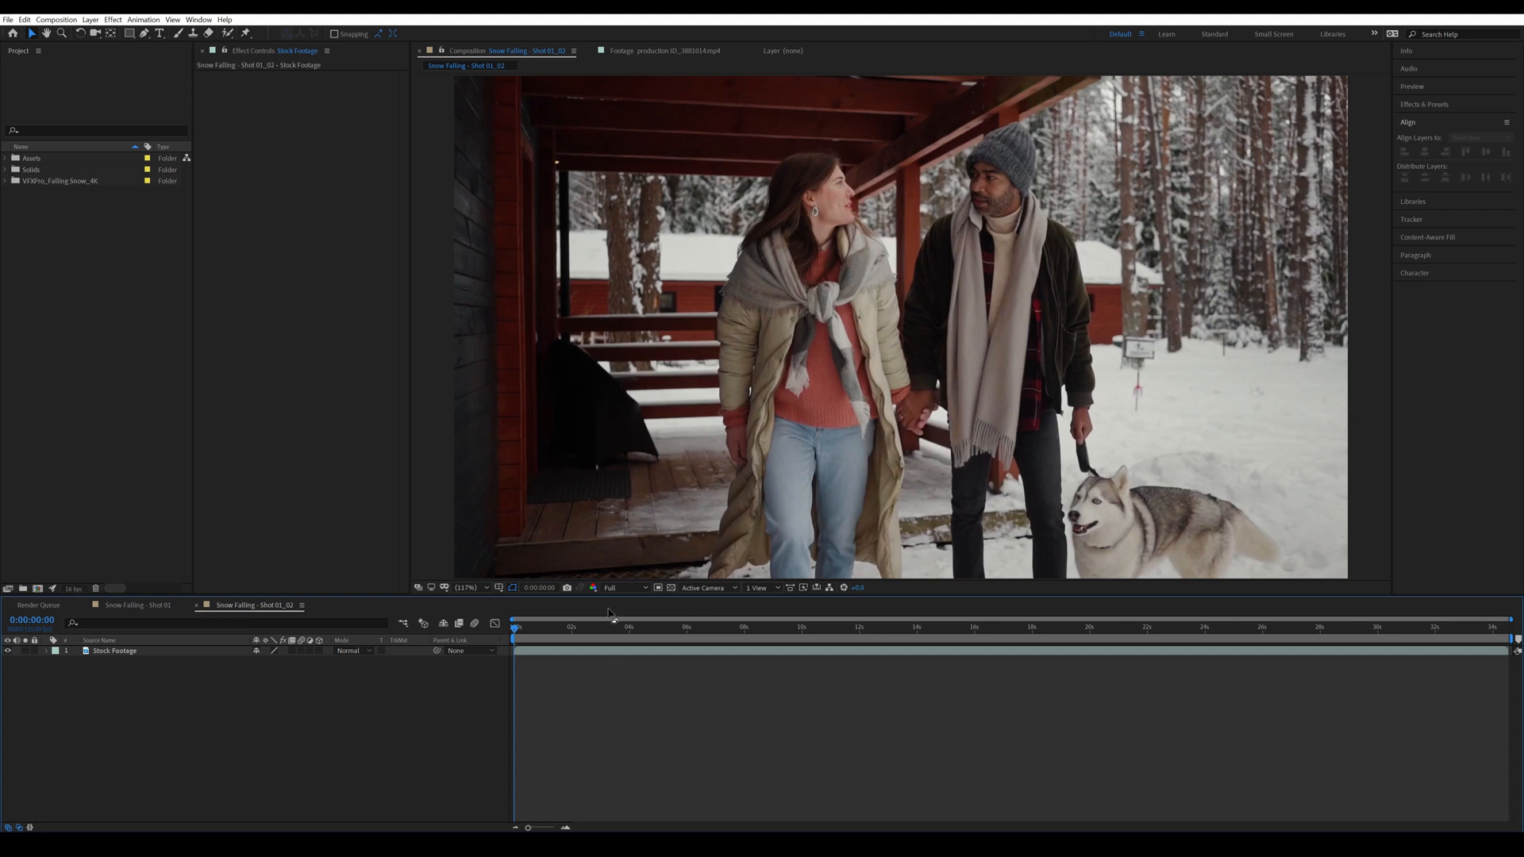
mouse_move(668, 613)
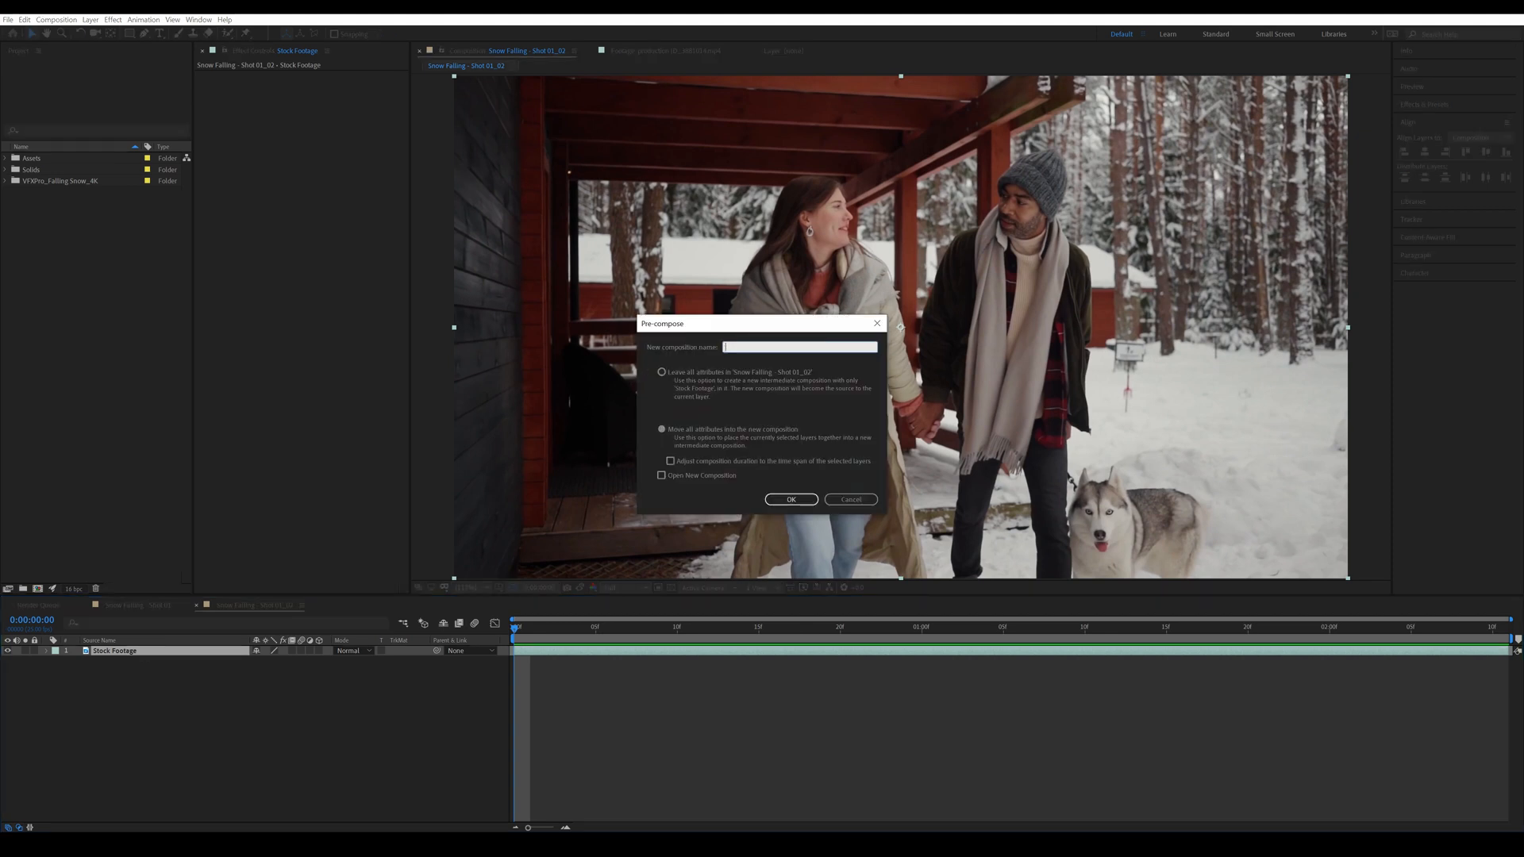
Step: Pre-compose the stock footage layer as Footage_PreComp
type("Footage_PreComp")
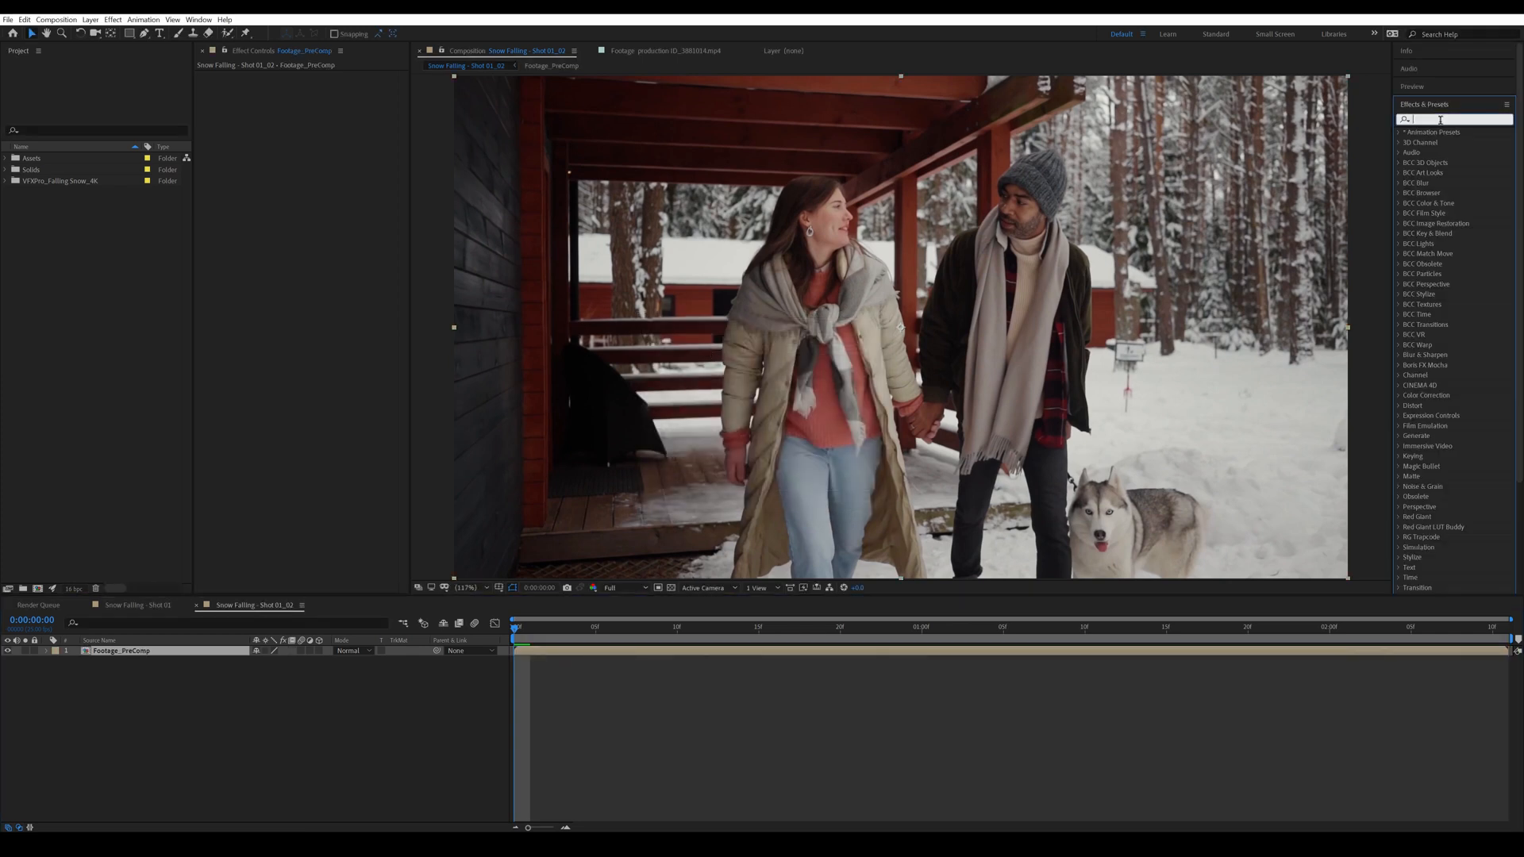
Step: Apply 3D Camera Tracker and create a null and camera from the cabin-wall track points
type("3D ca")
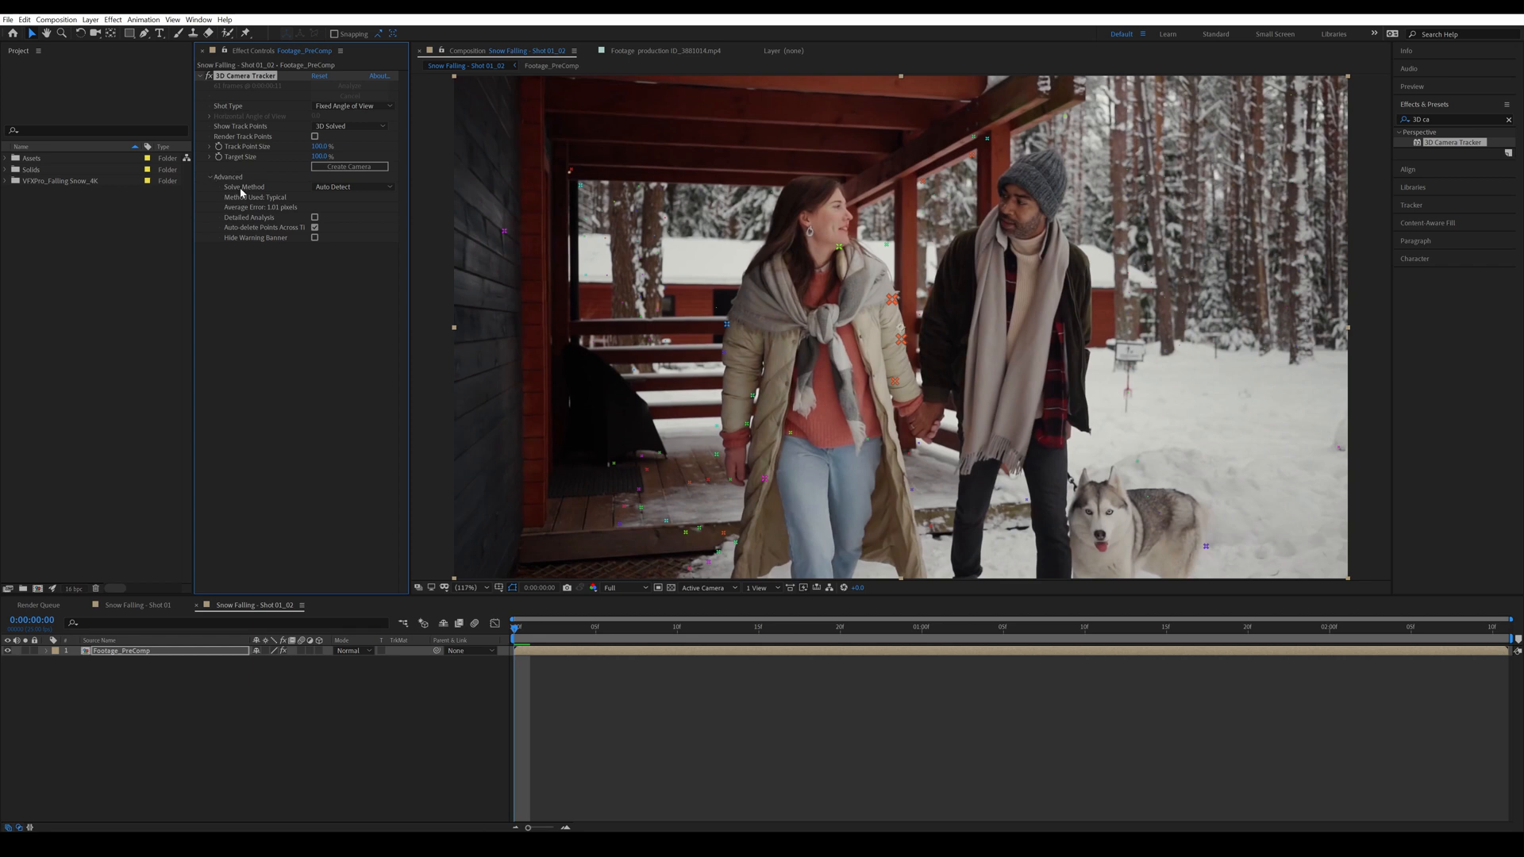
mouse_move(275, 206)
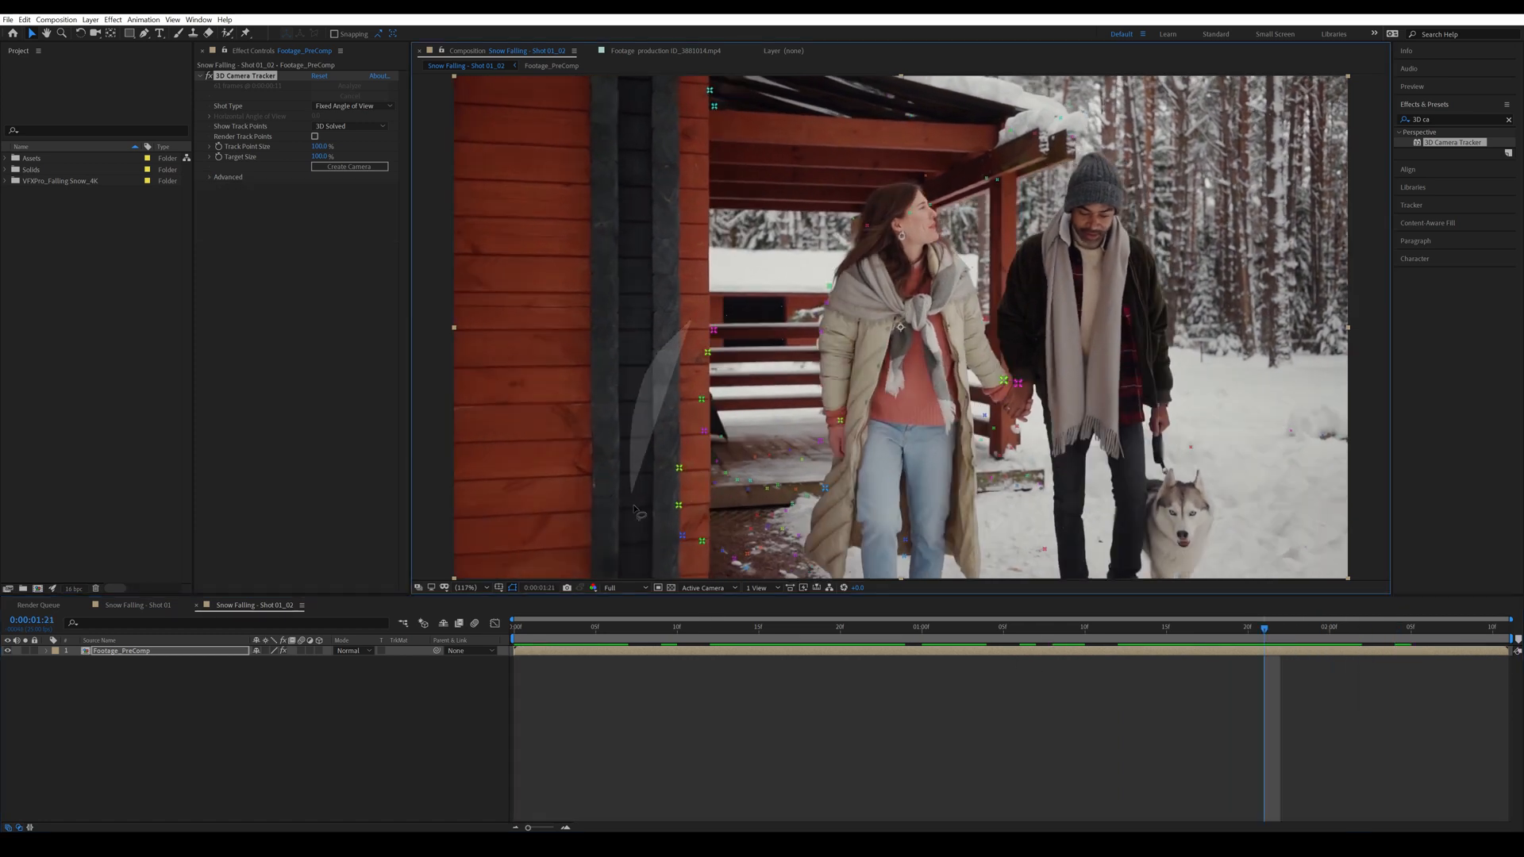
right_click(709, 330)
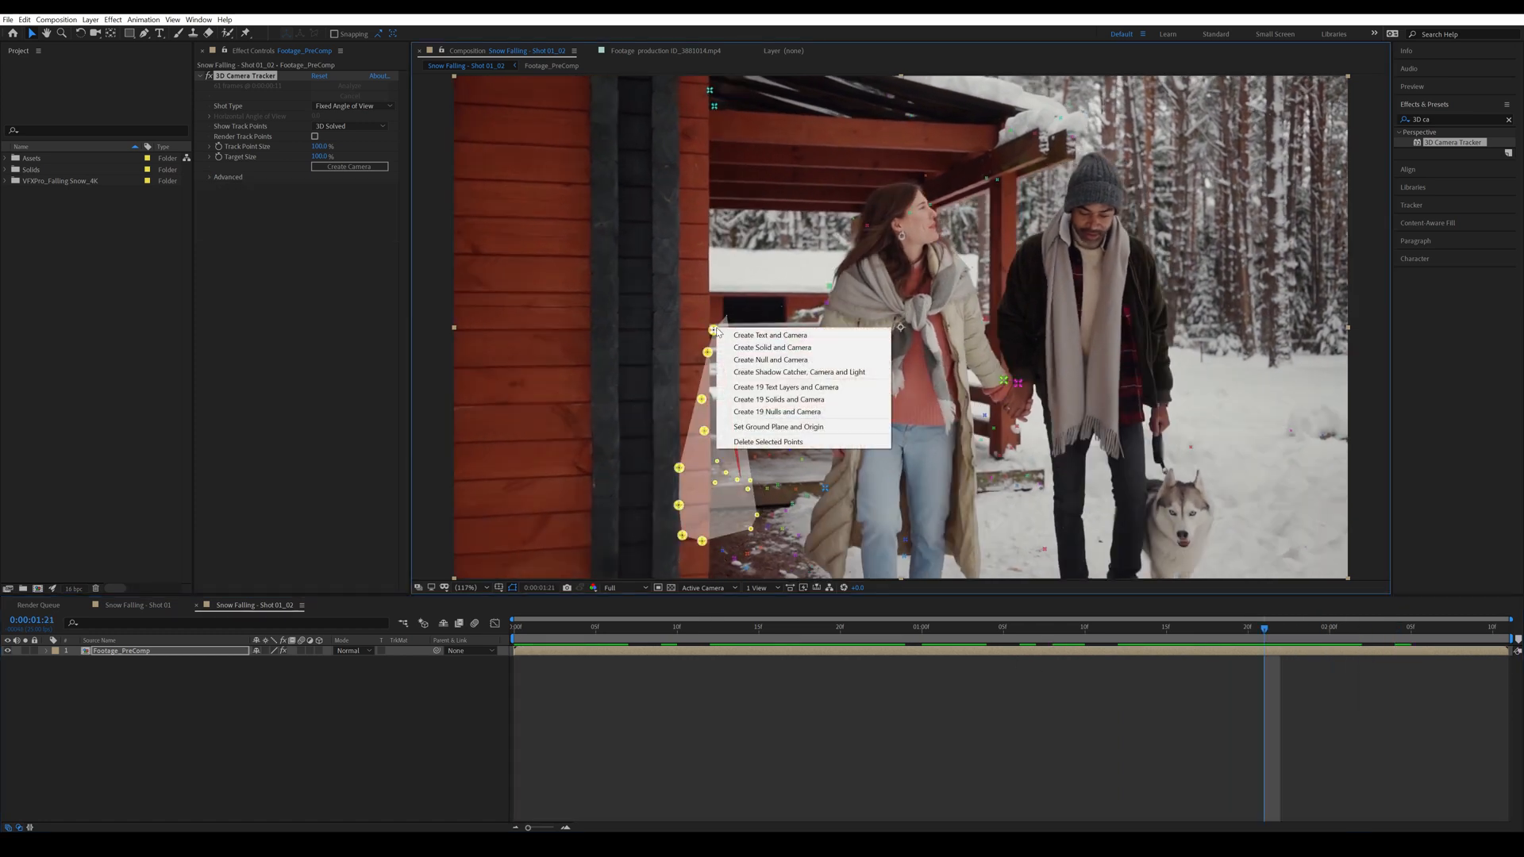
mouse_move(771, 360)
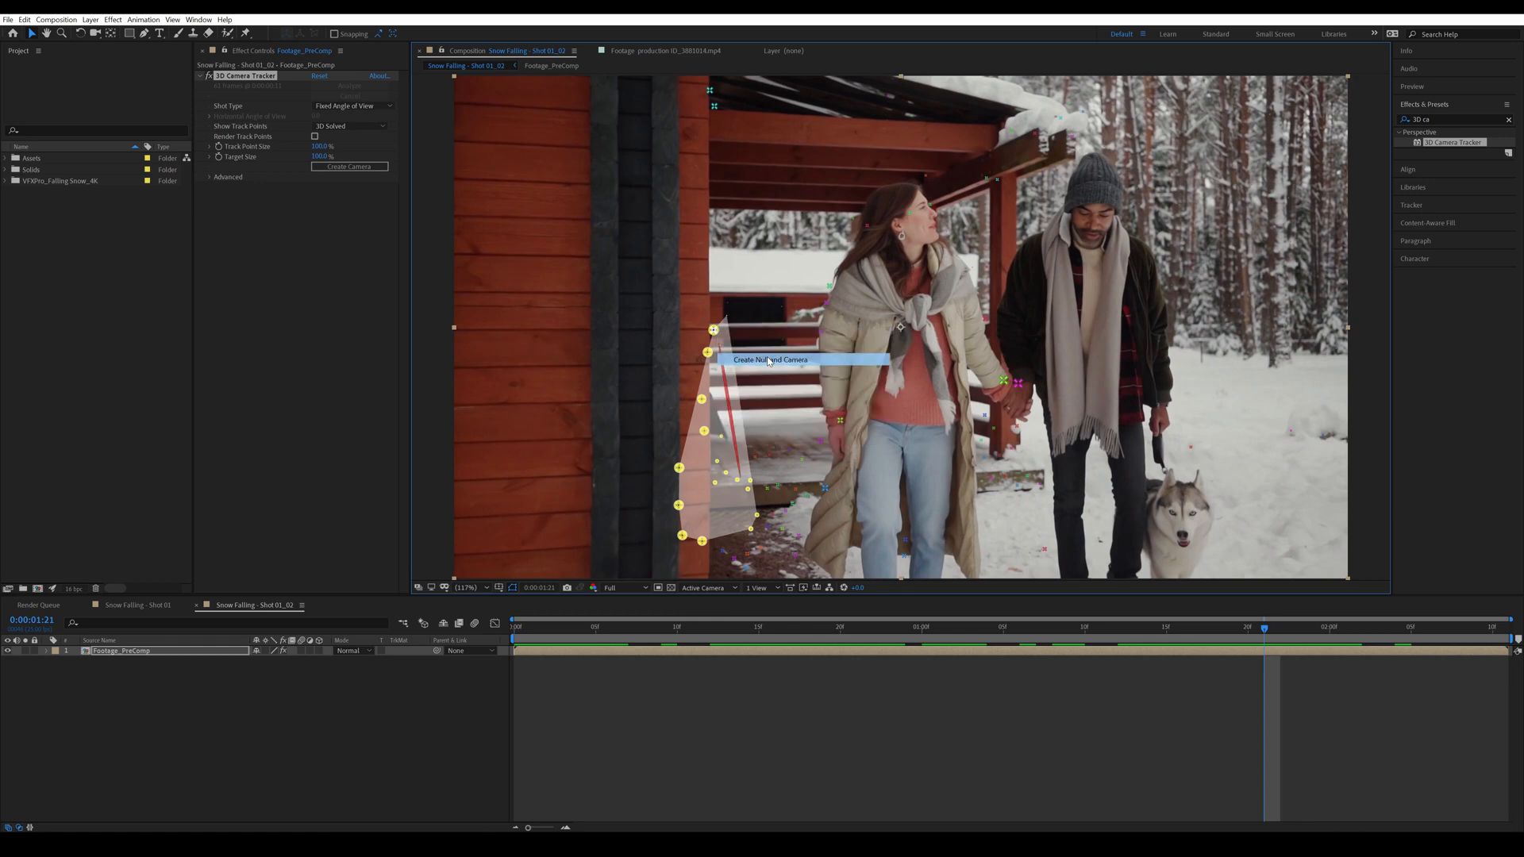
left_click(768, 361)
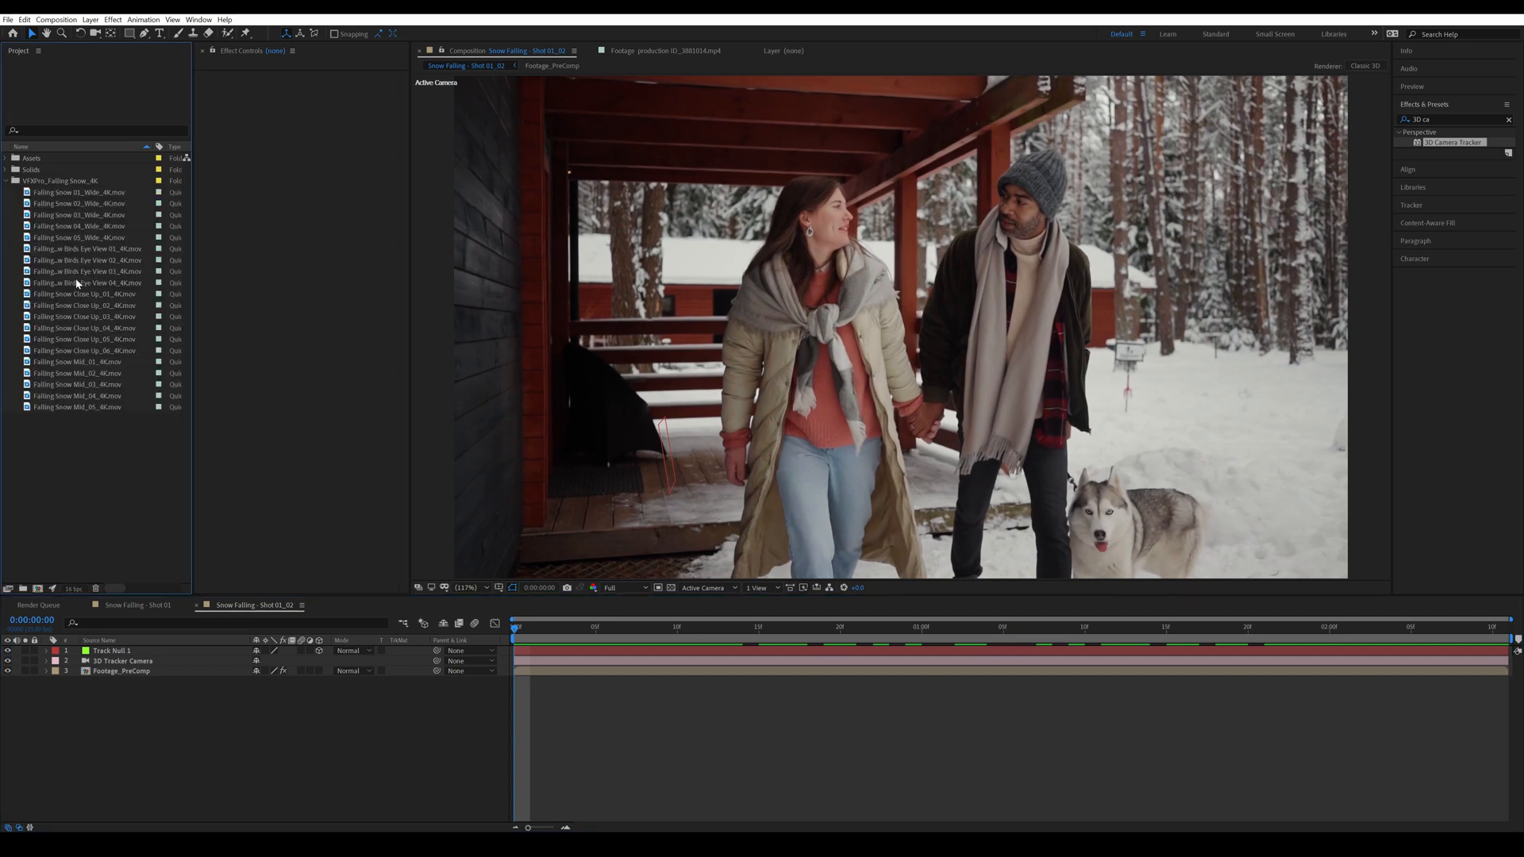
mouse_move(114, 297)
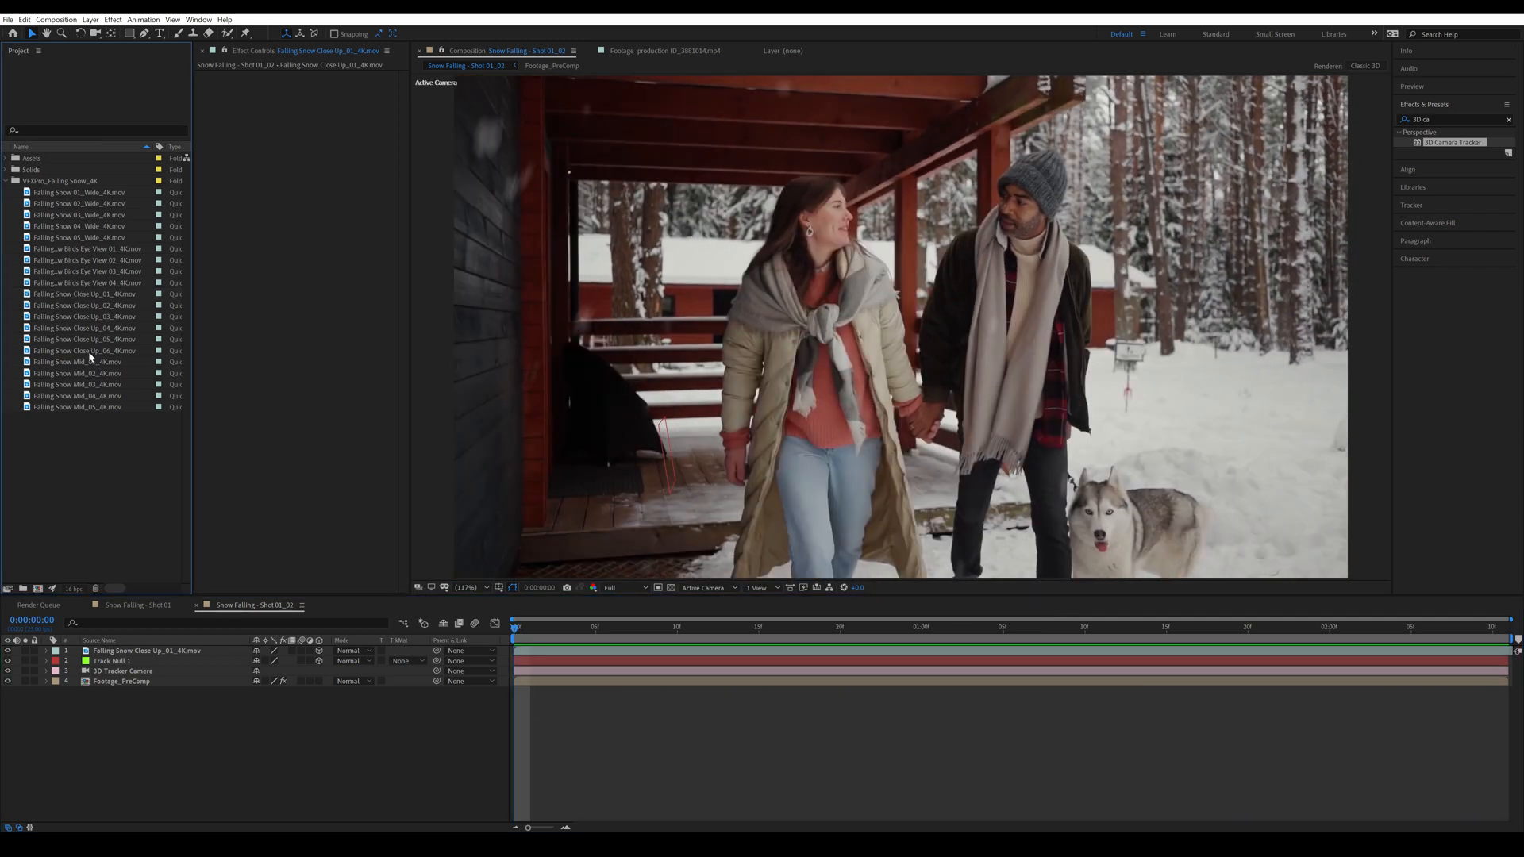
Step: Bring the mid and wide falling snow clips into the timeline above the Track Null
left_click(78, 362)
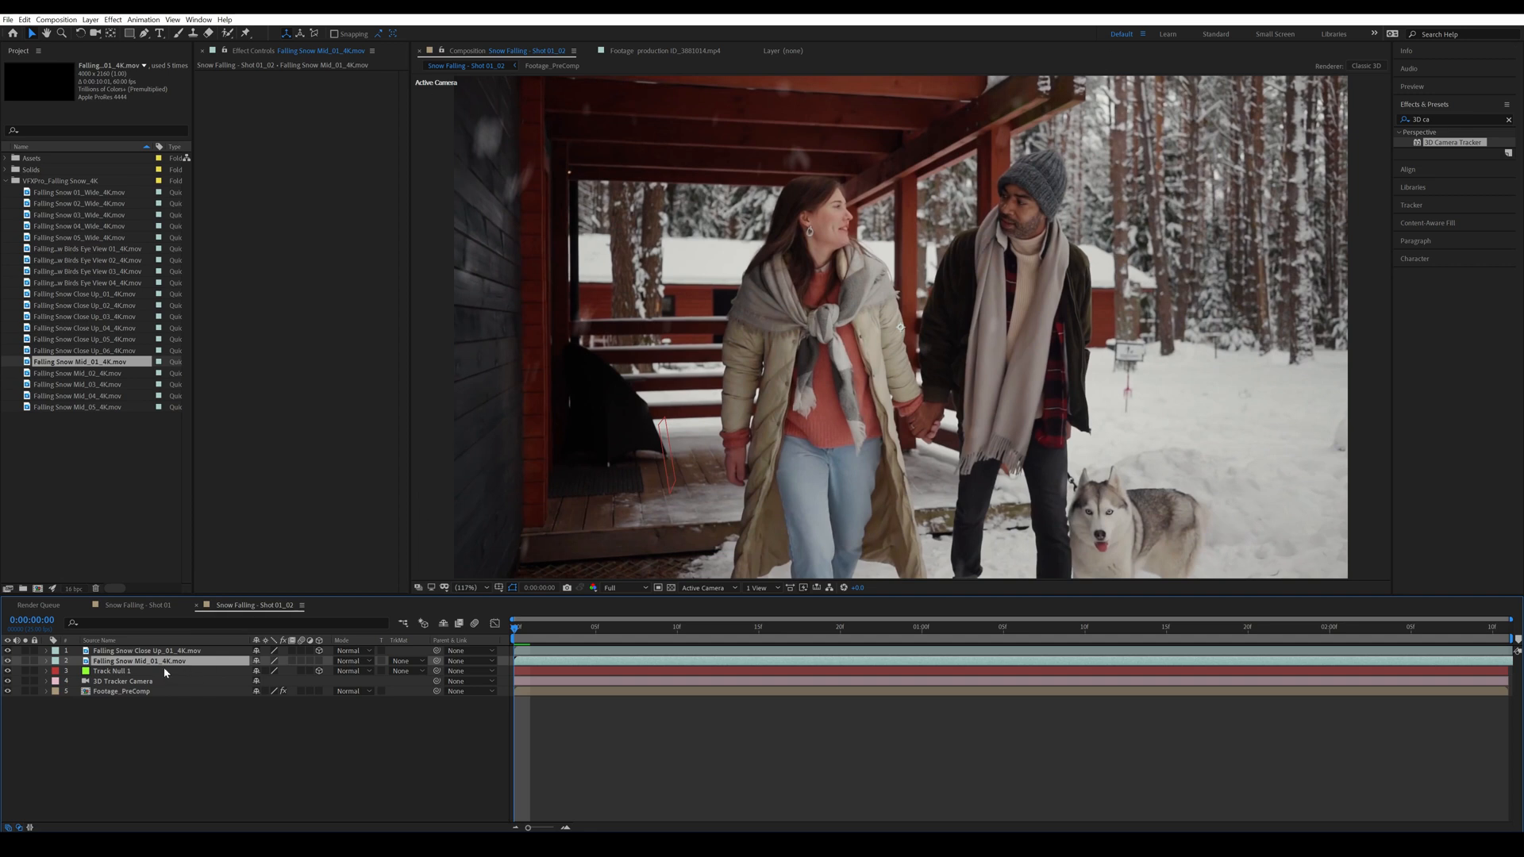
mouse_move(319, 666)
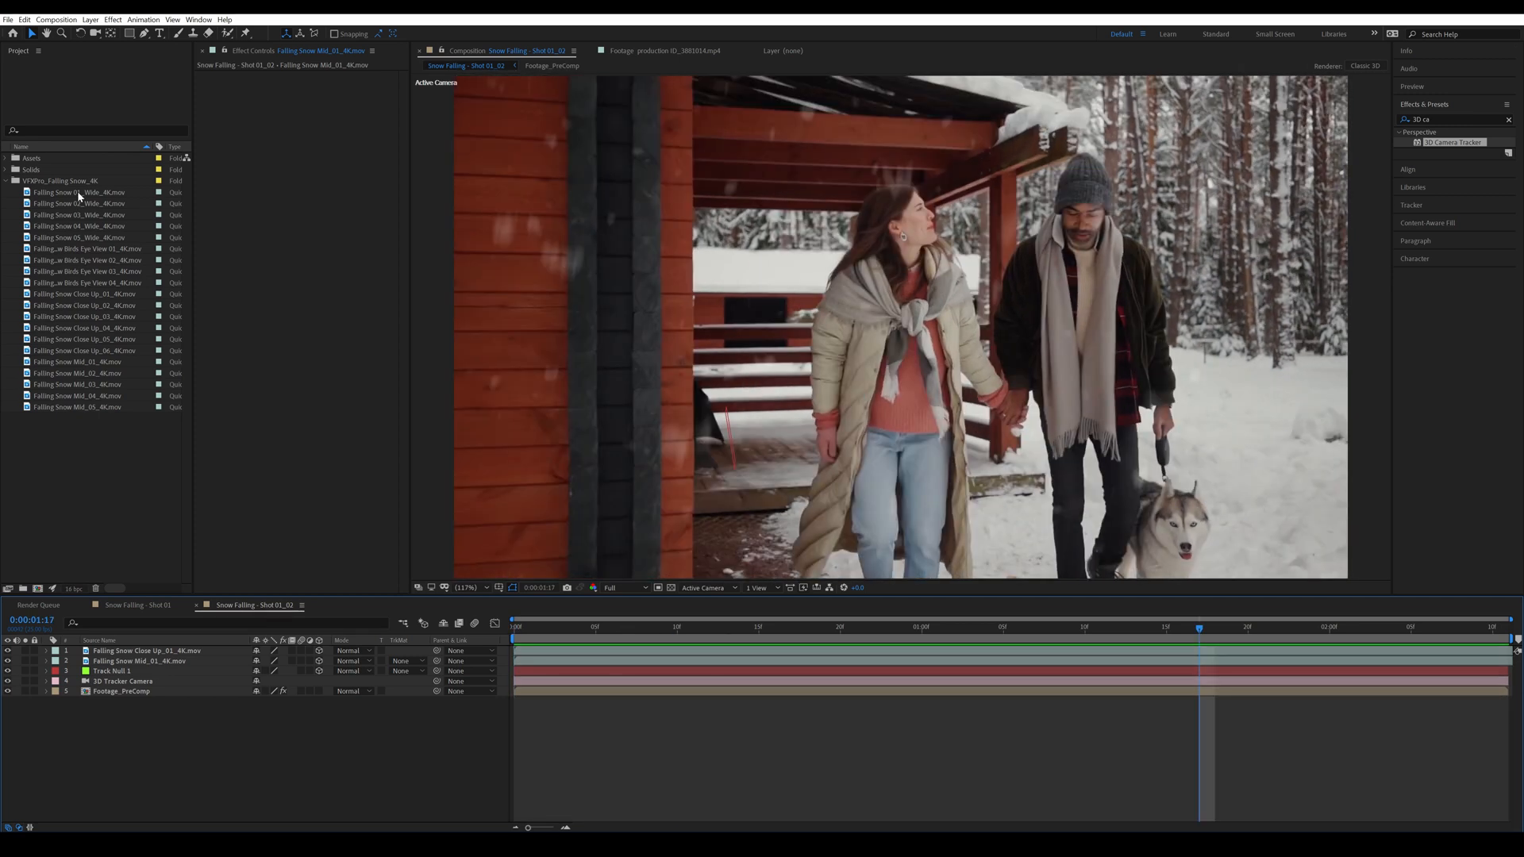
left_click(81, 192)
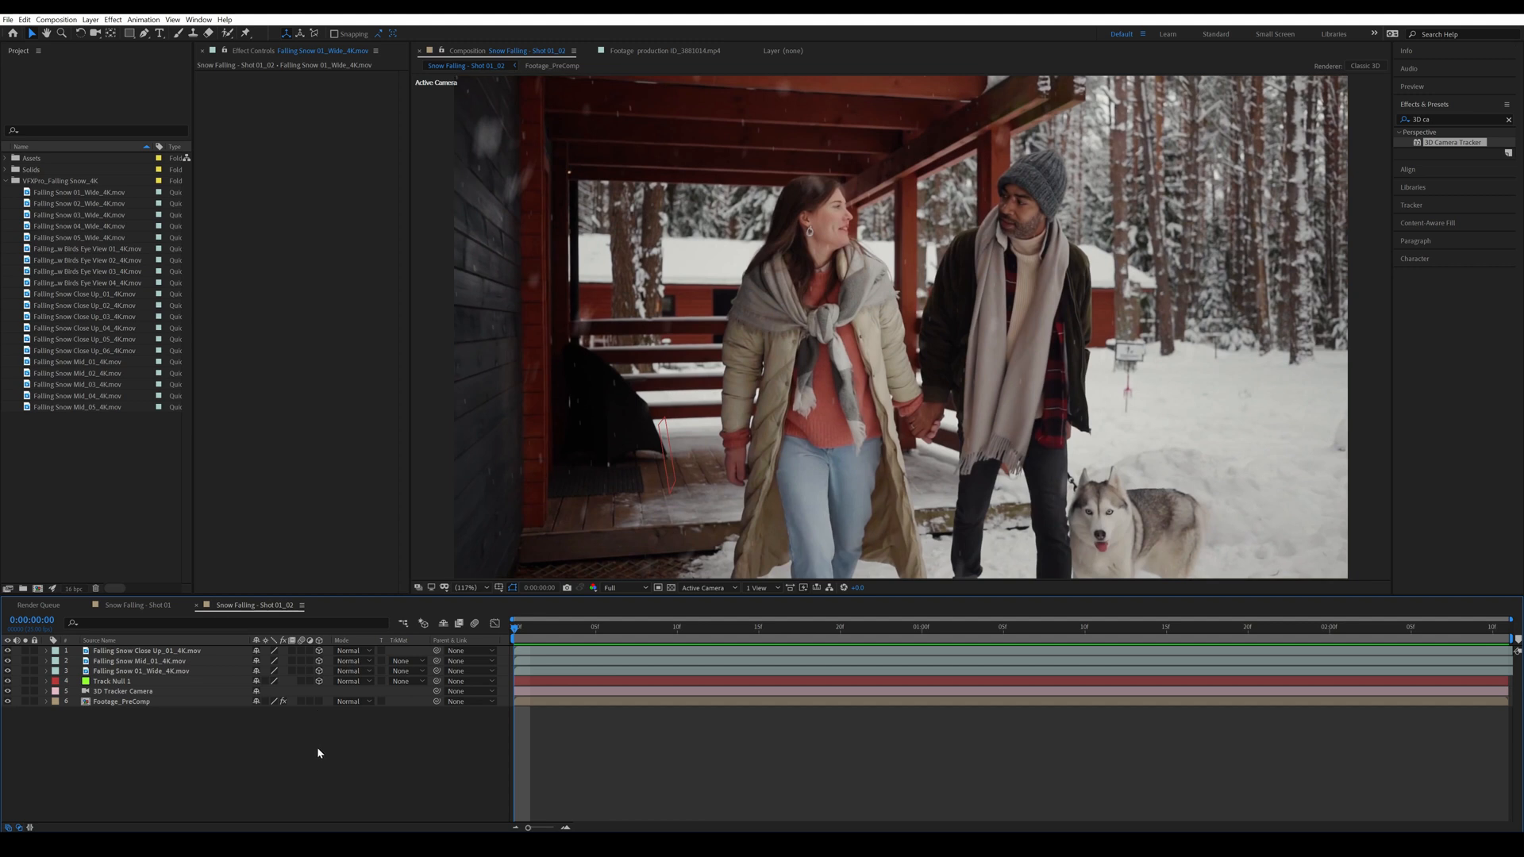
mouse_move(321, 752)
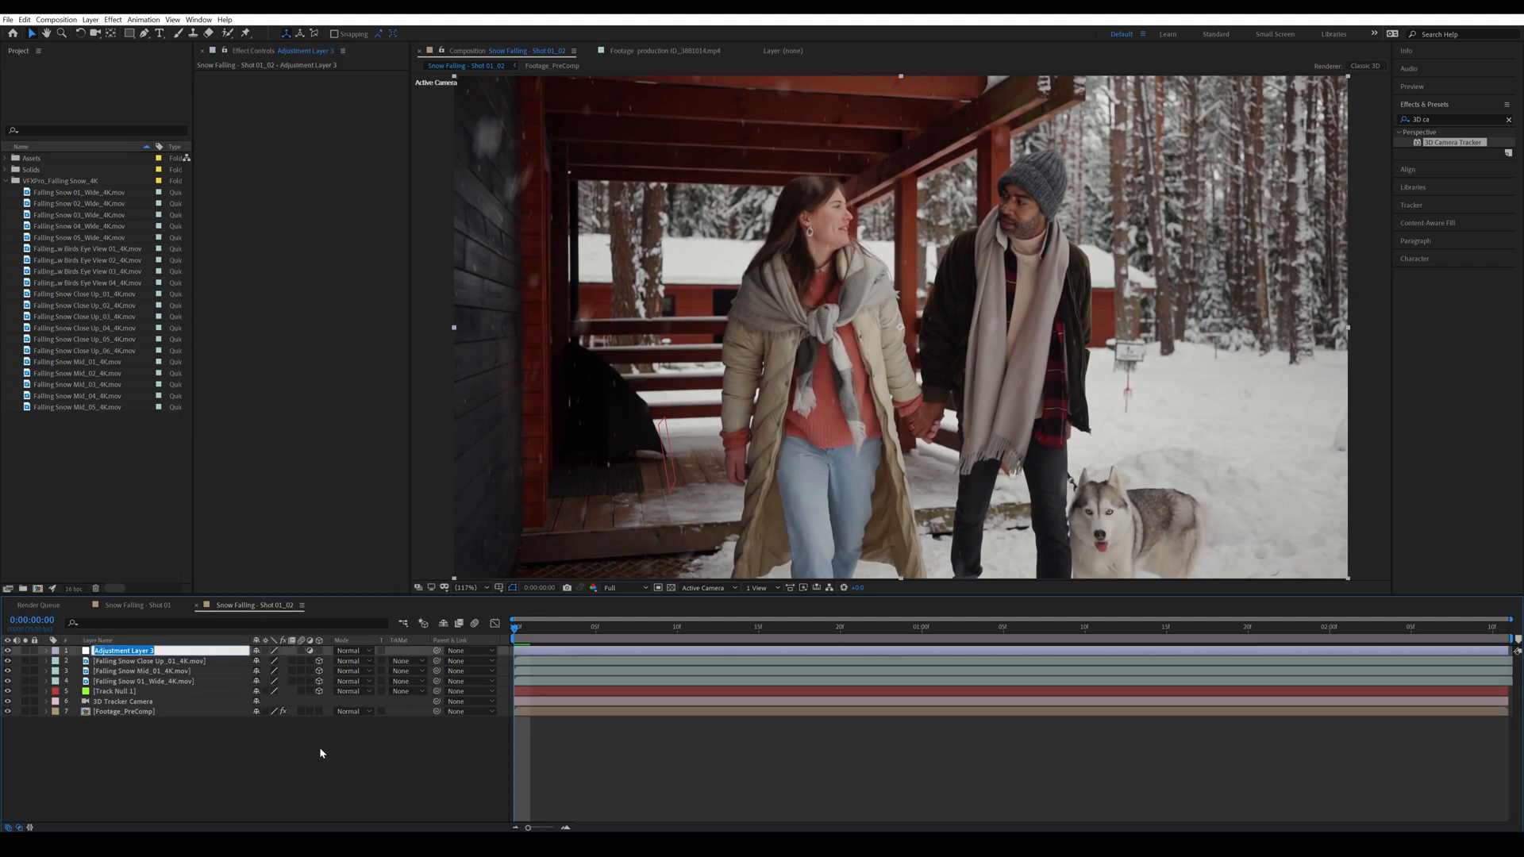
Step: Name the adjustment layer CC and add a Hue/Saturation effect to it for the grade
type("CC")
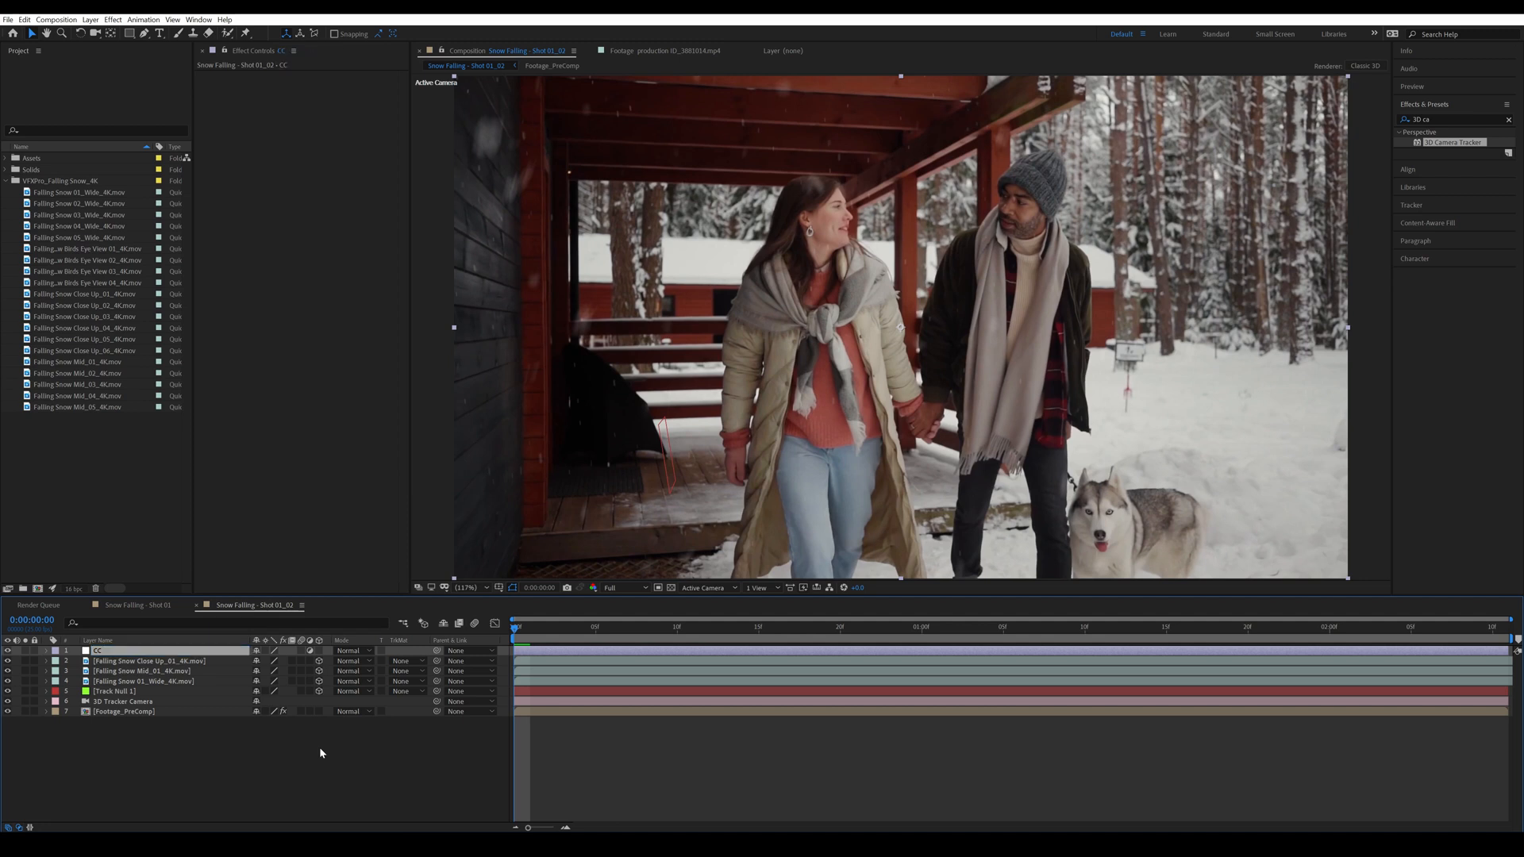
type("hue")
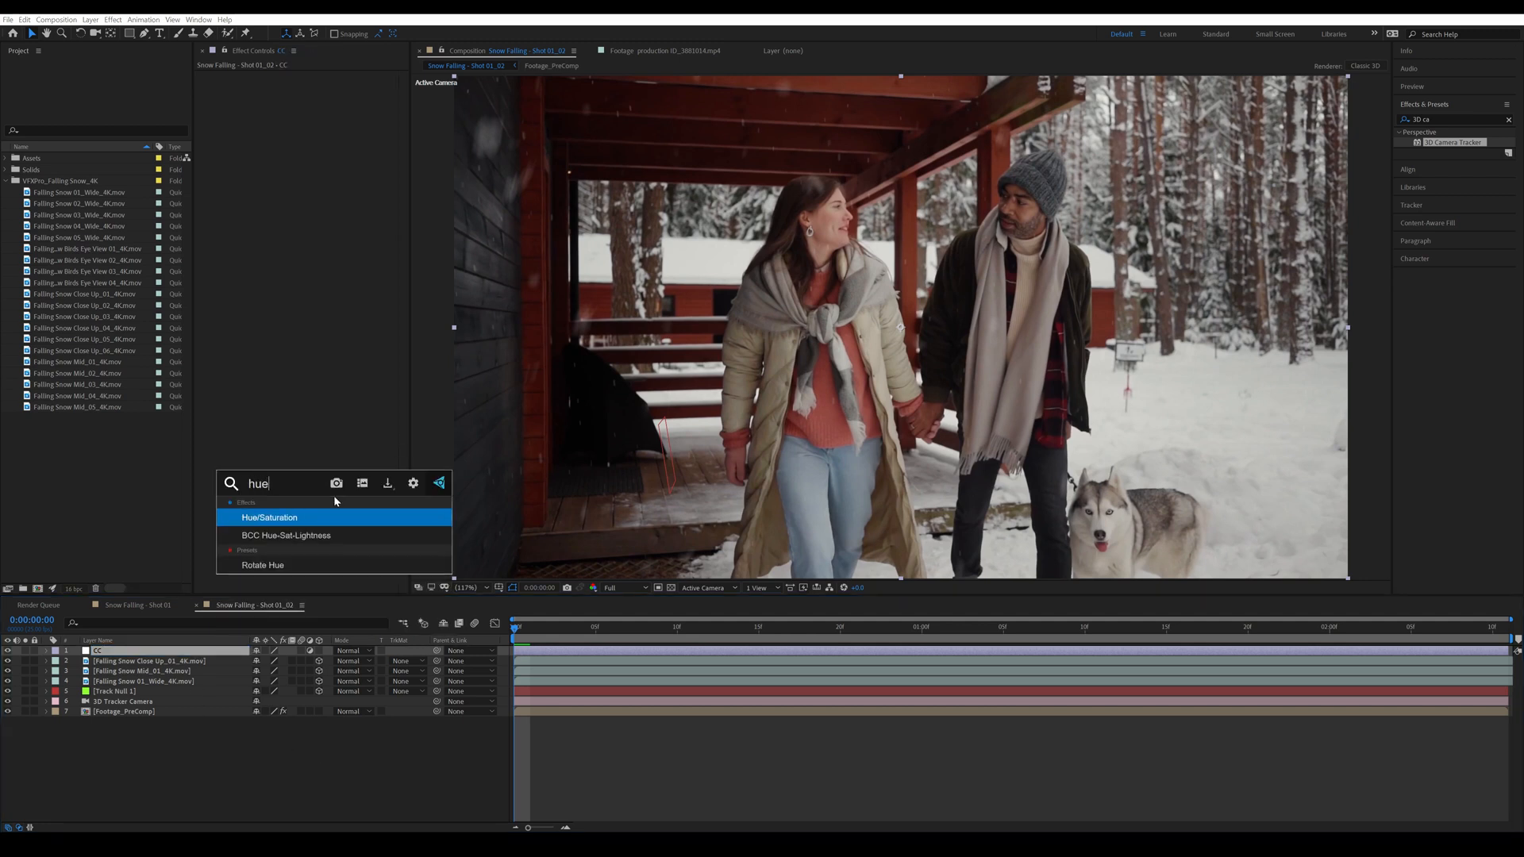
double_click(270, 517)
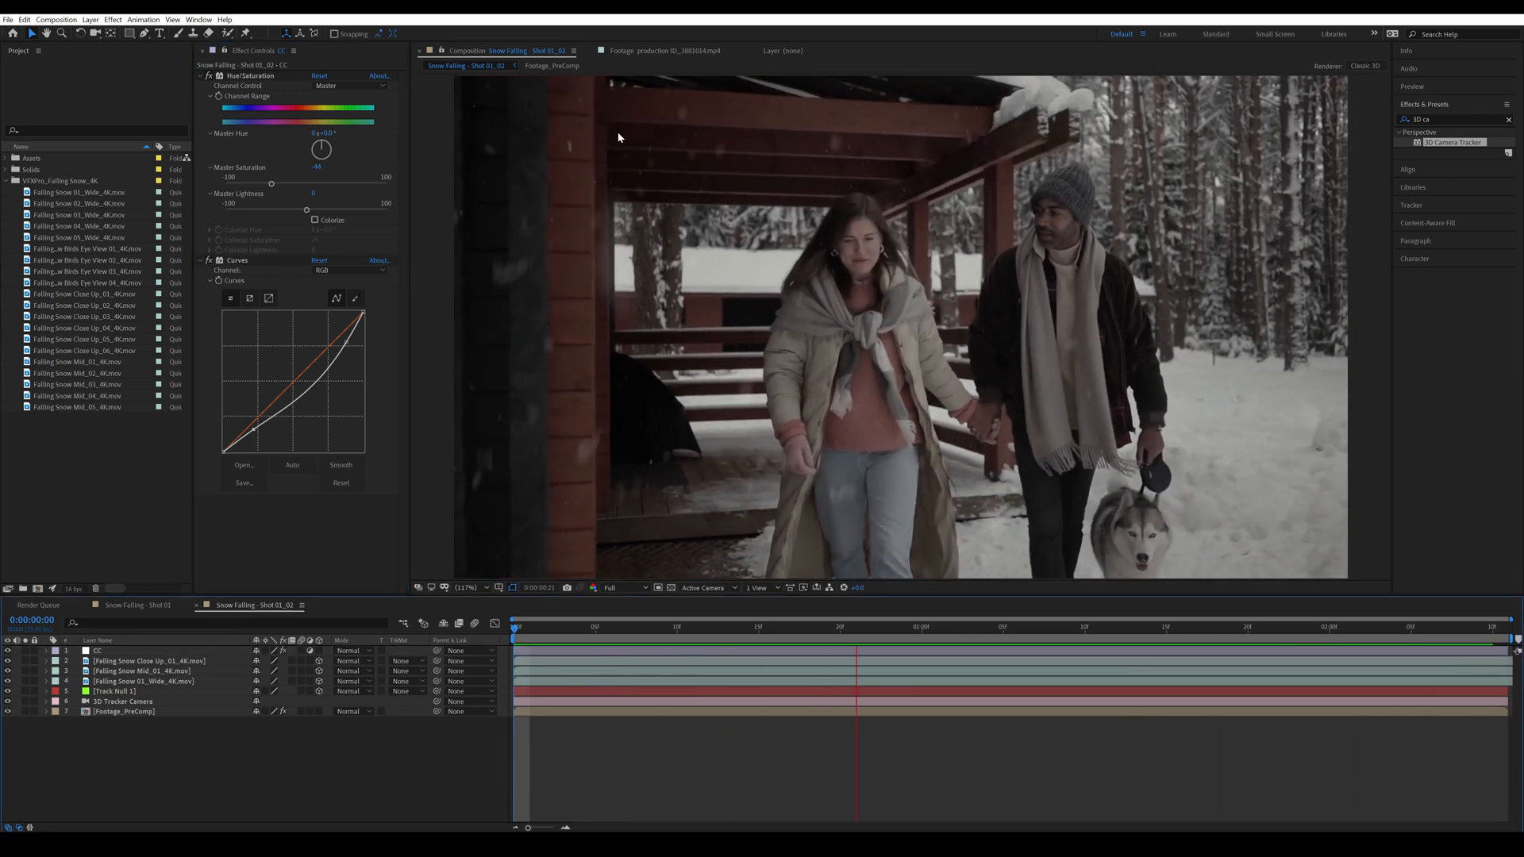
left_click(678, 625)
type("tint")
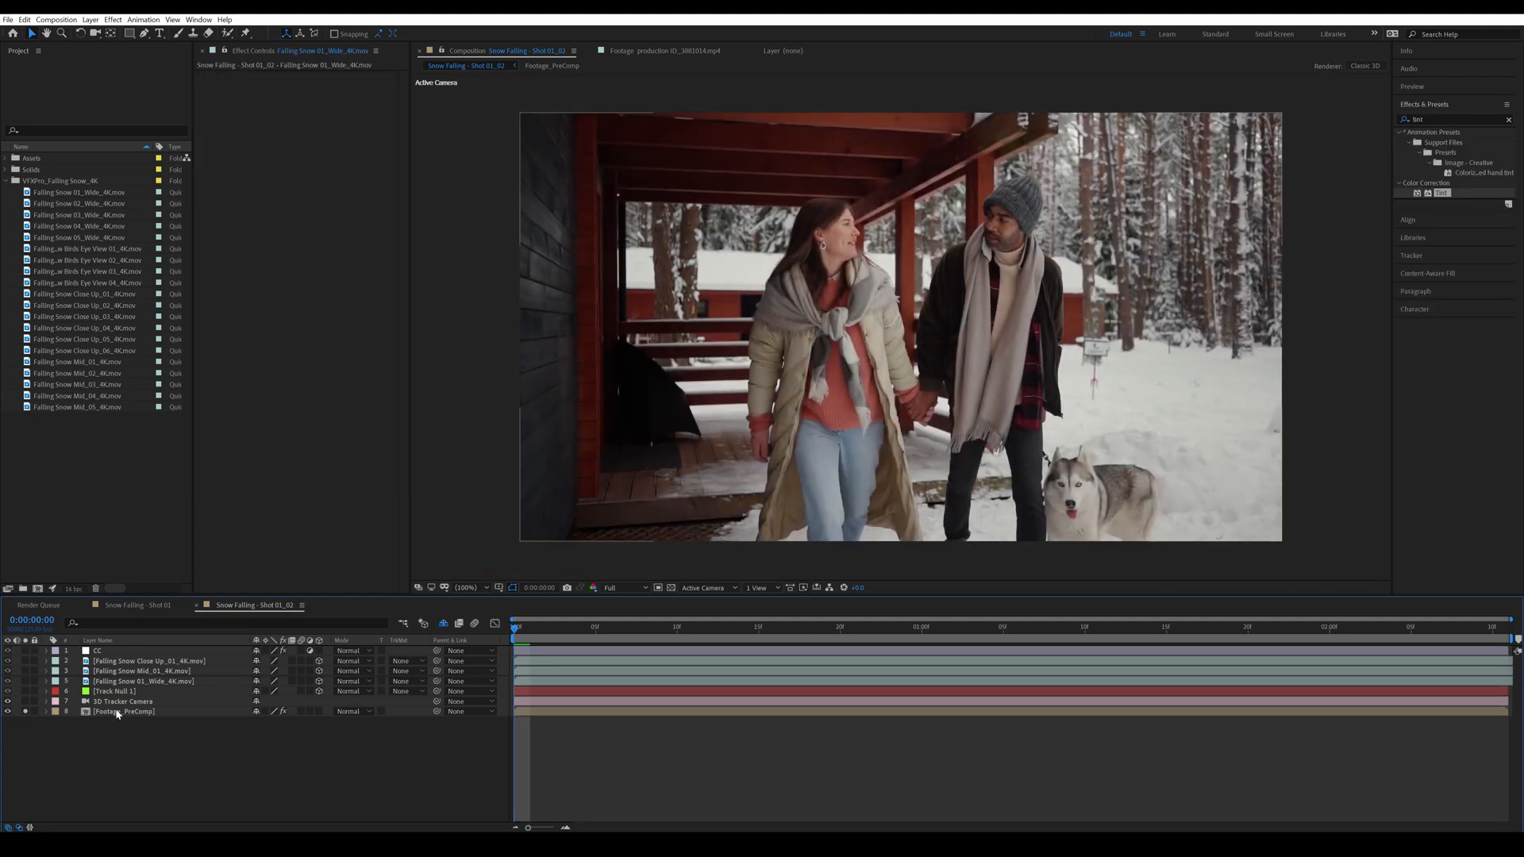
Step: Select the Footage_PreComp layer to continue grading the shot
left_click(146, 681)
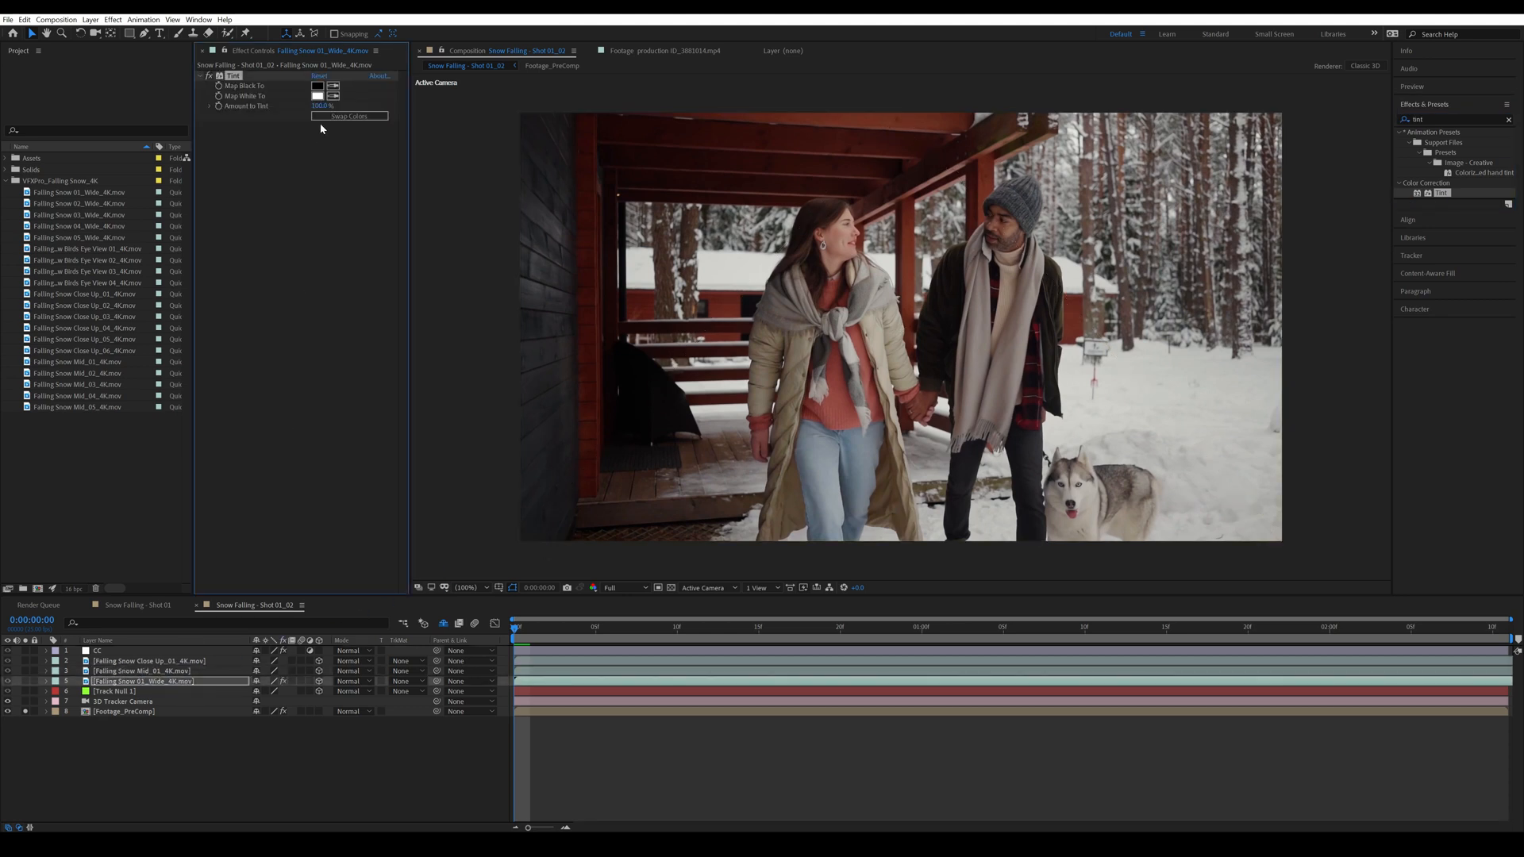
mouse_move(462, 149)
type("3D ca")
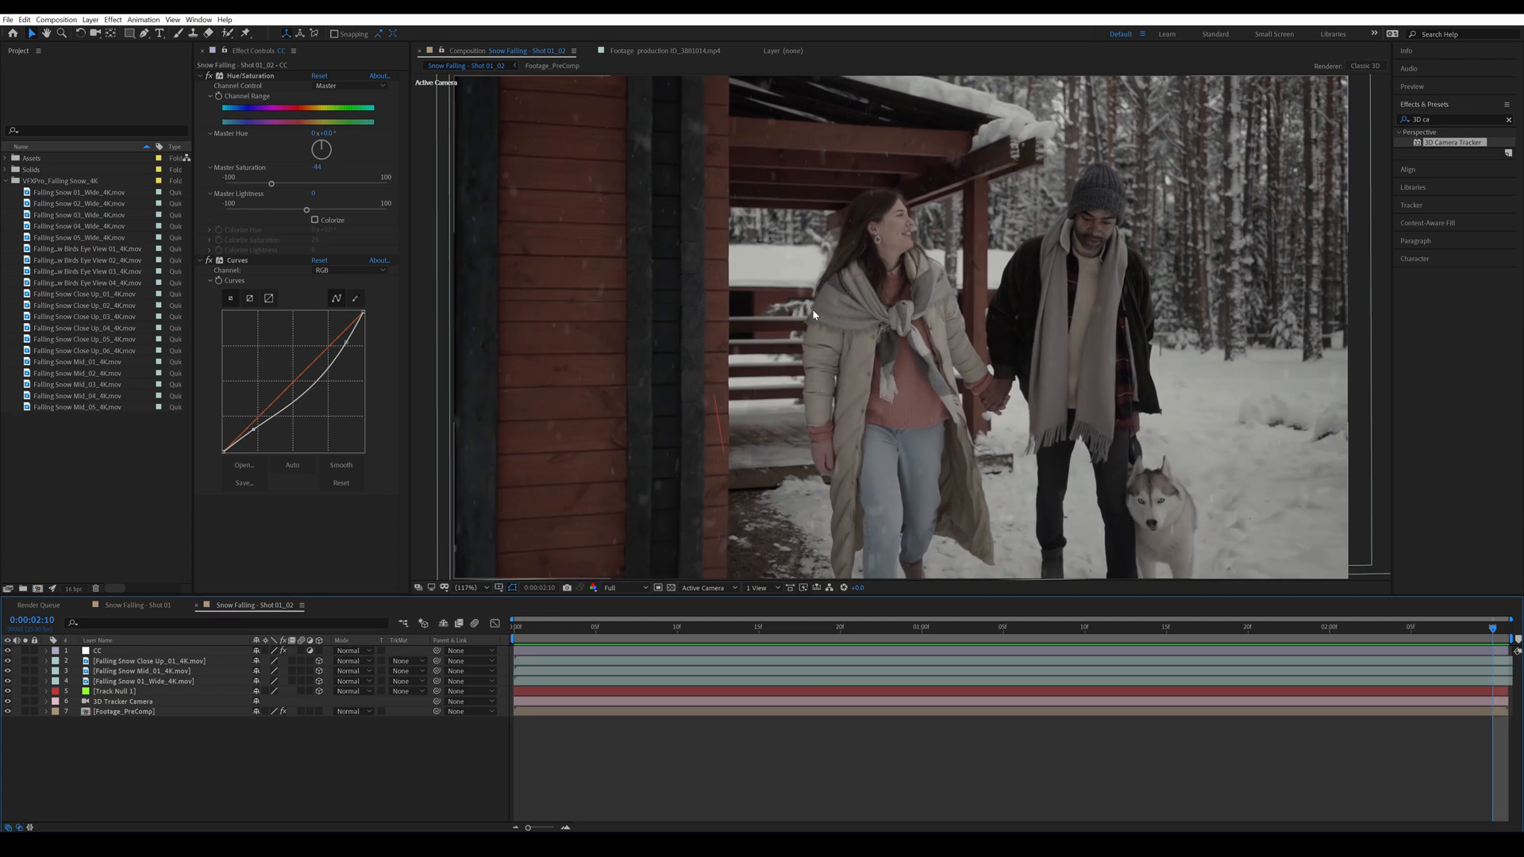
mouse_move(742, 104)
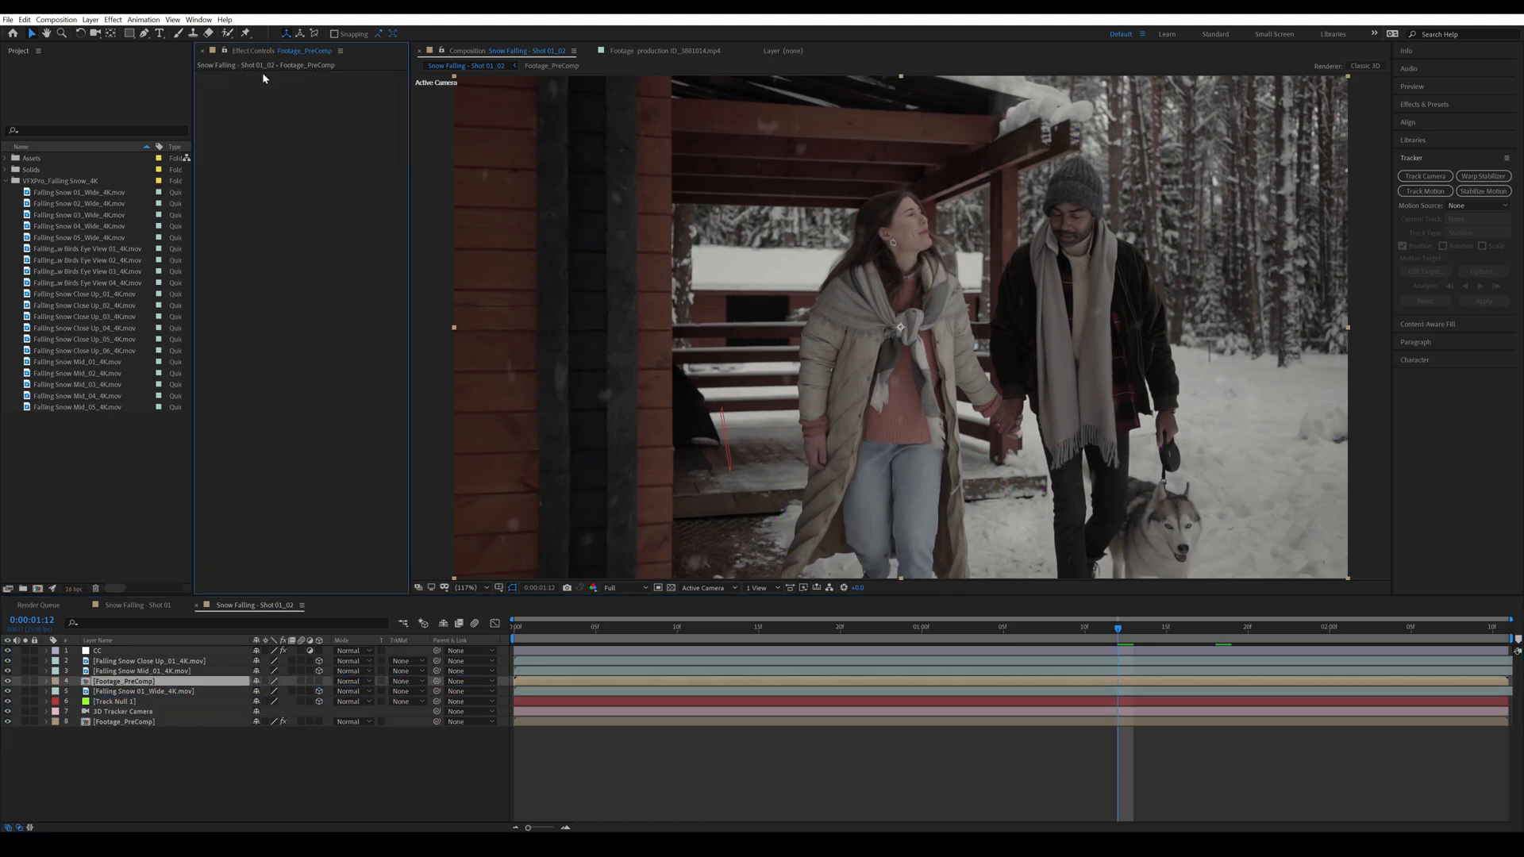
Step: Apply Mocha AE to the duplicated Footage_PreComp layer and launch the Mocha tracker
type("3D ca")
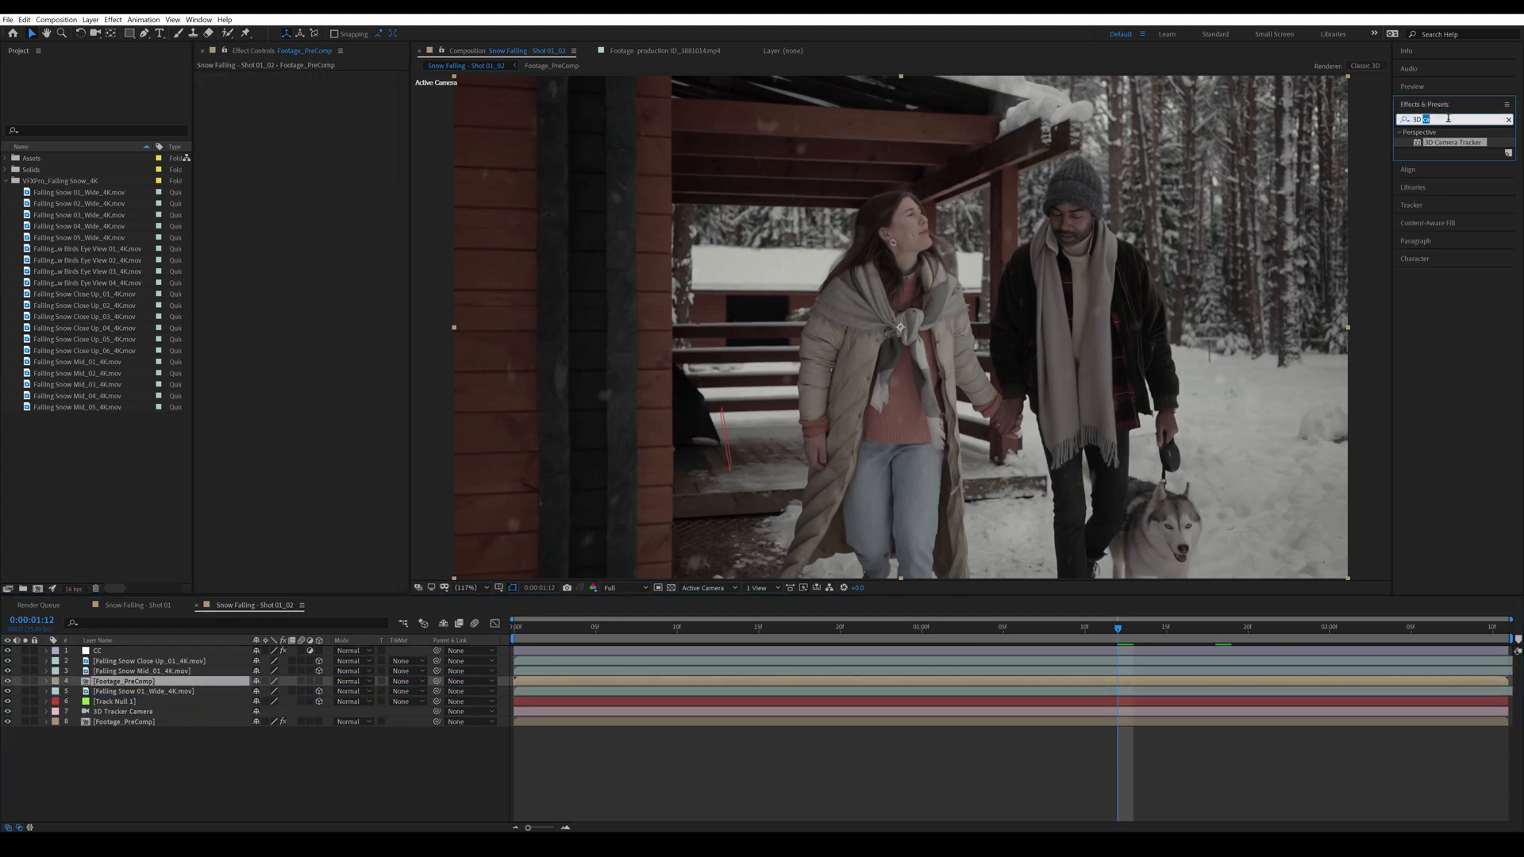
type("mocha")
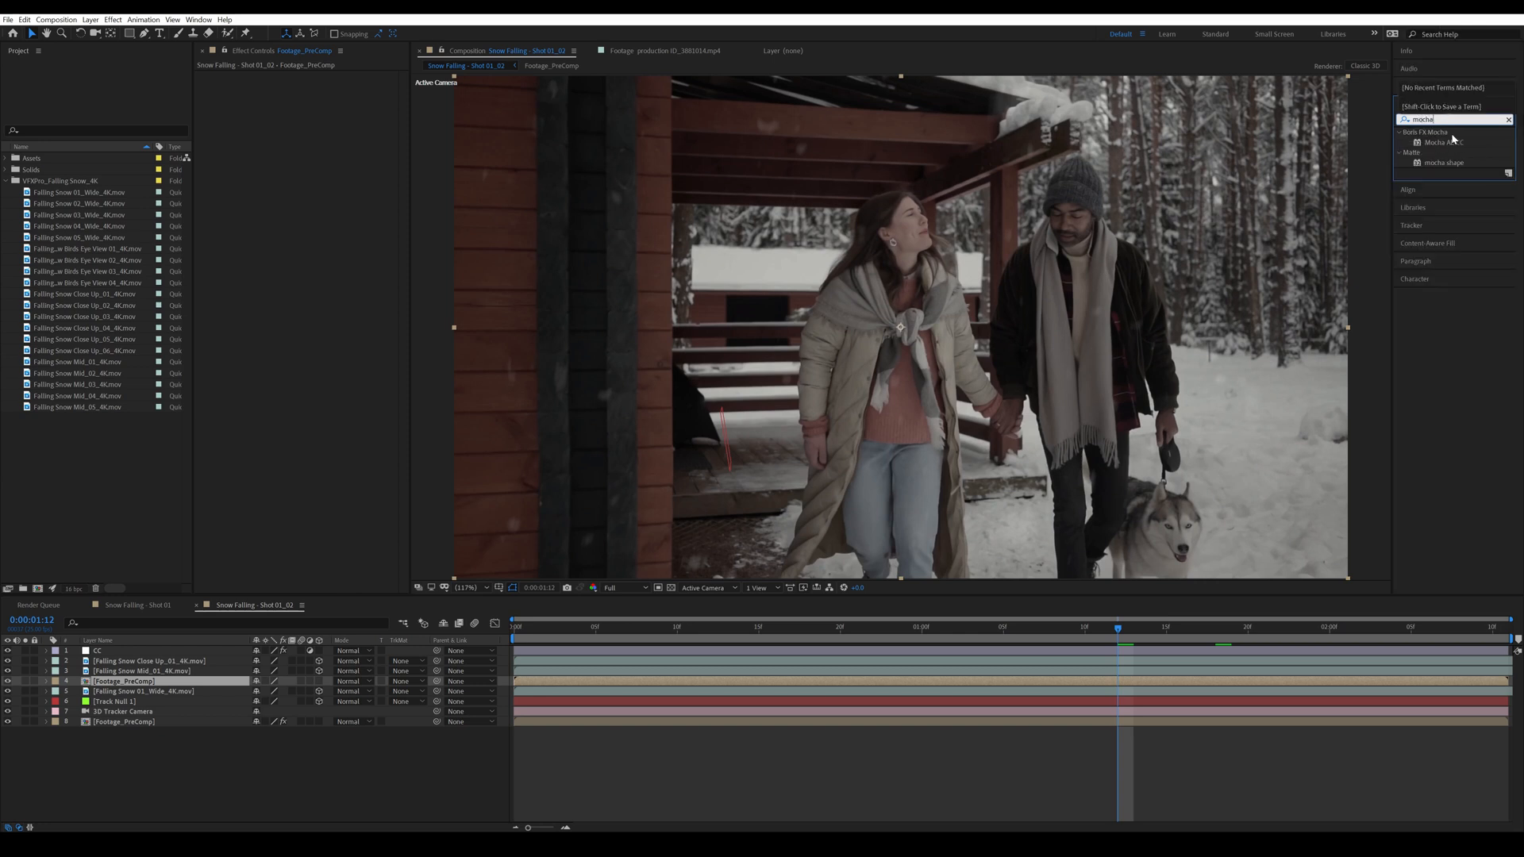
left_click(1444, 142)
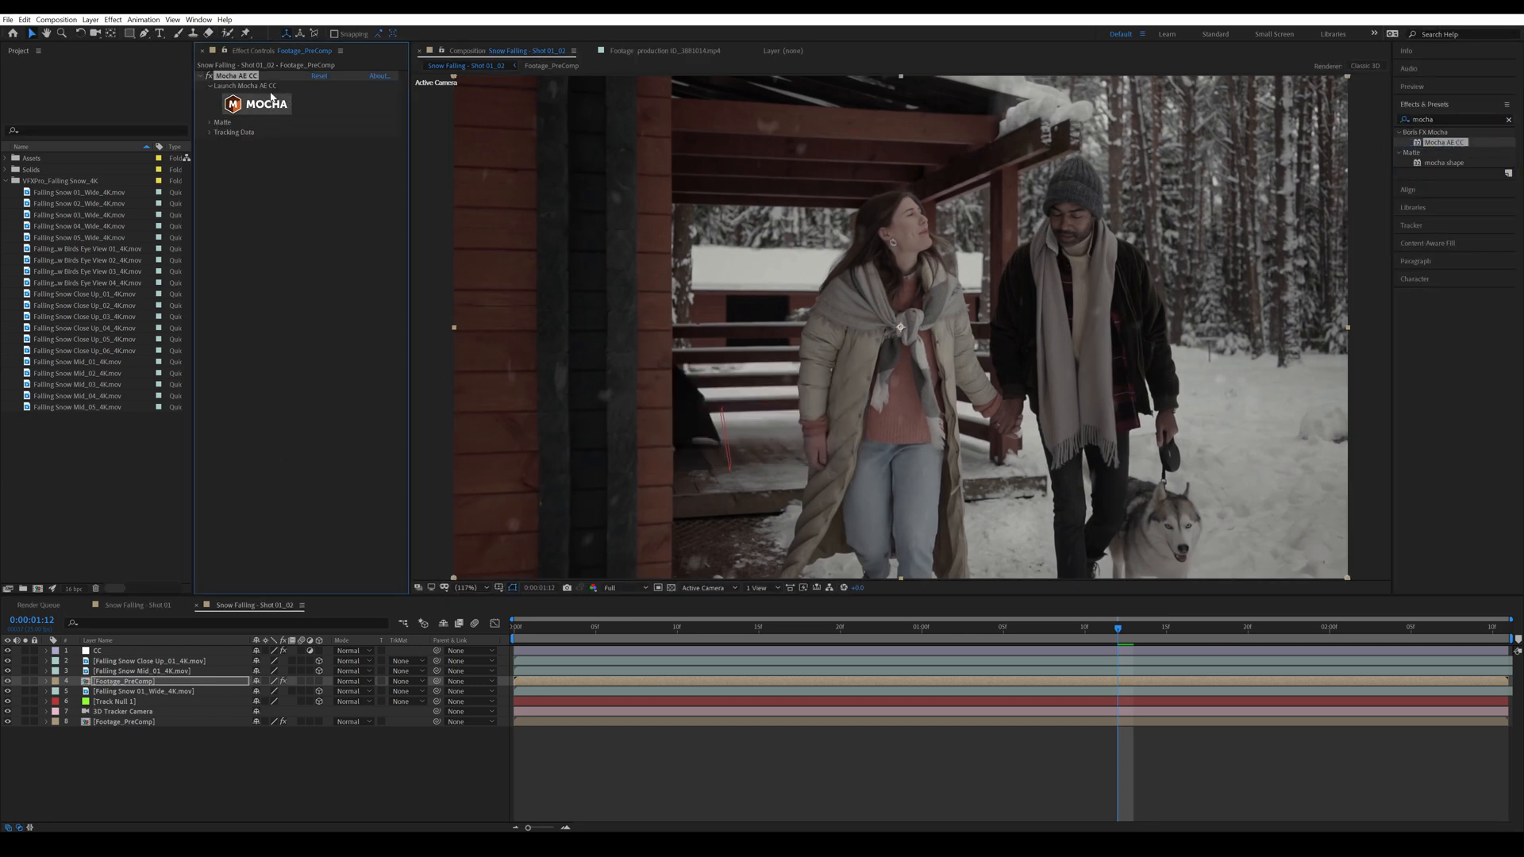
left_click(237, 86)
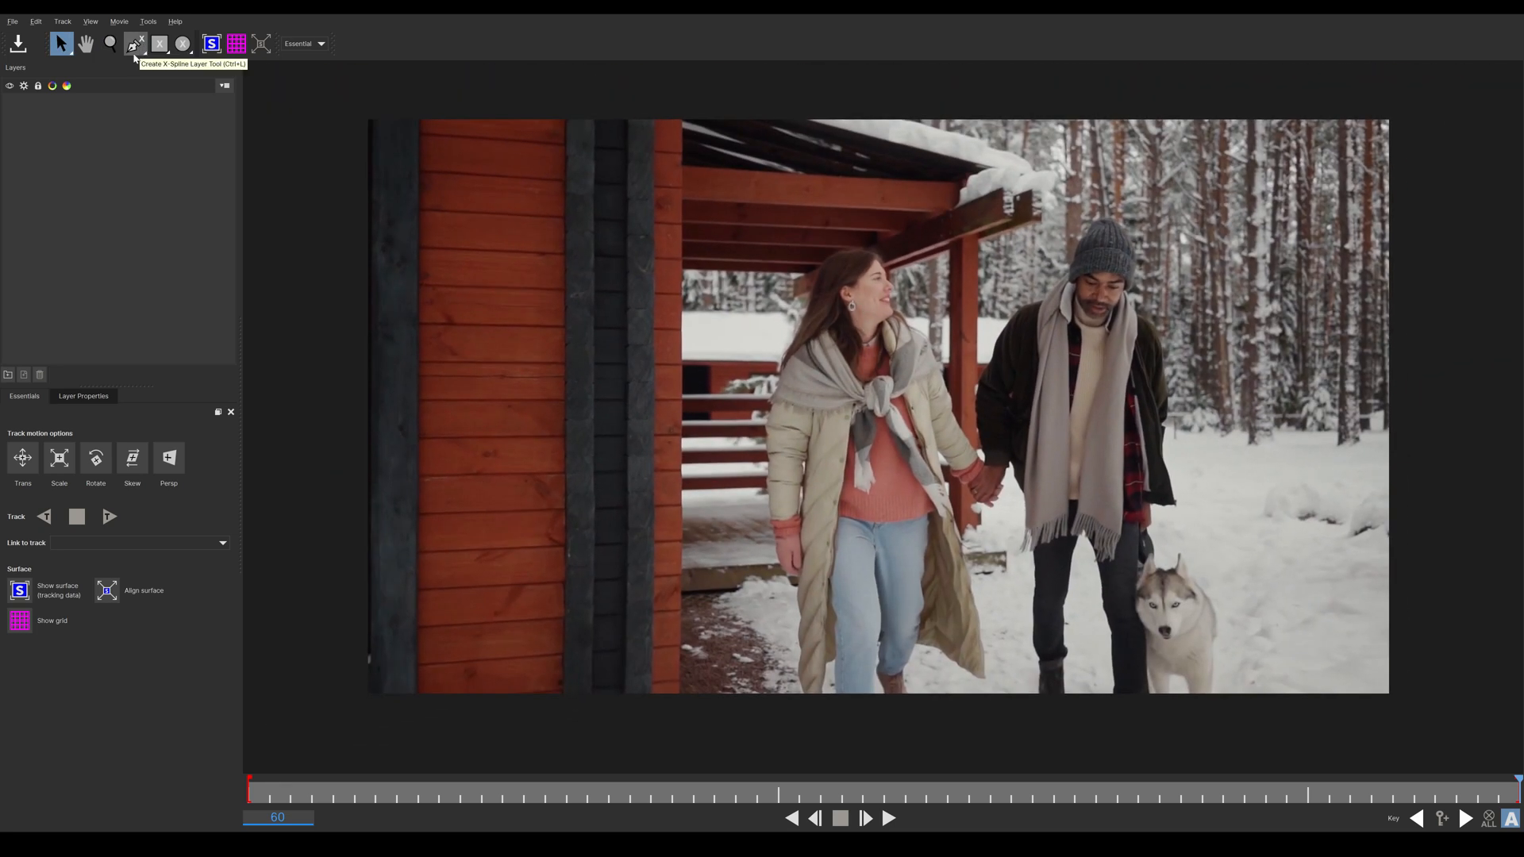
Step: Draw an X-Spline shape around the dark wooden wall, zooming out to see the outline
left_click(133, 43)
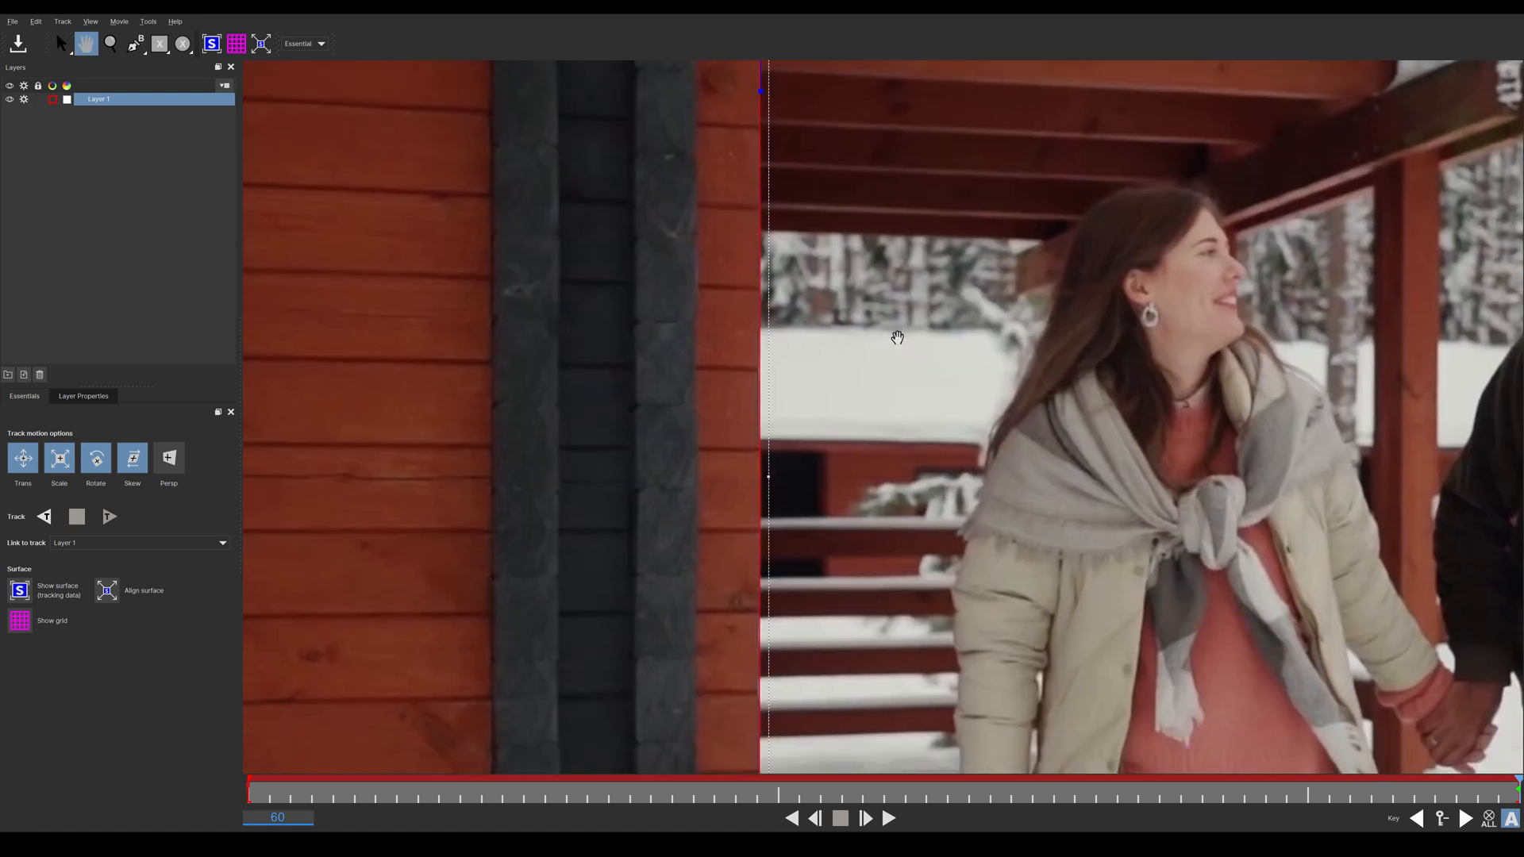
left_click(109, 43)
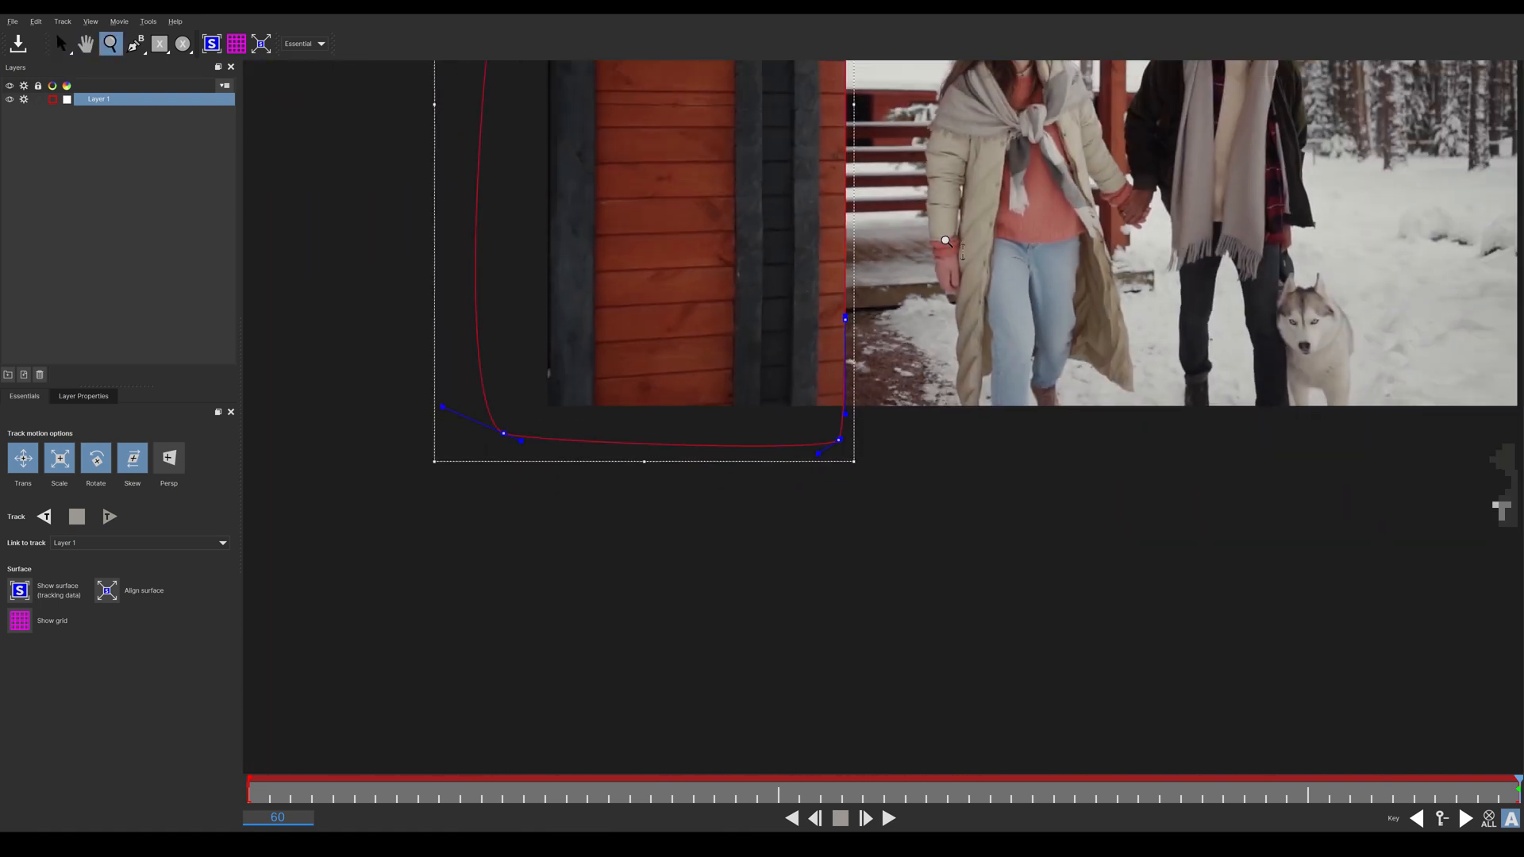
left_click(44, 516)
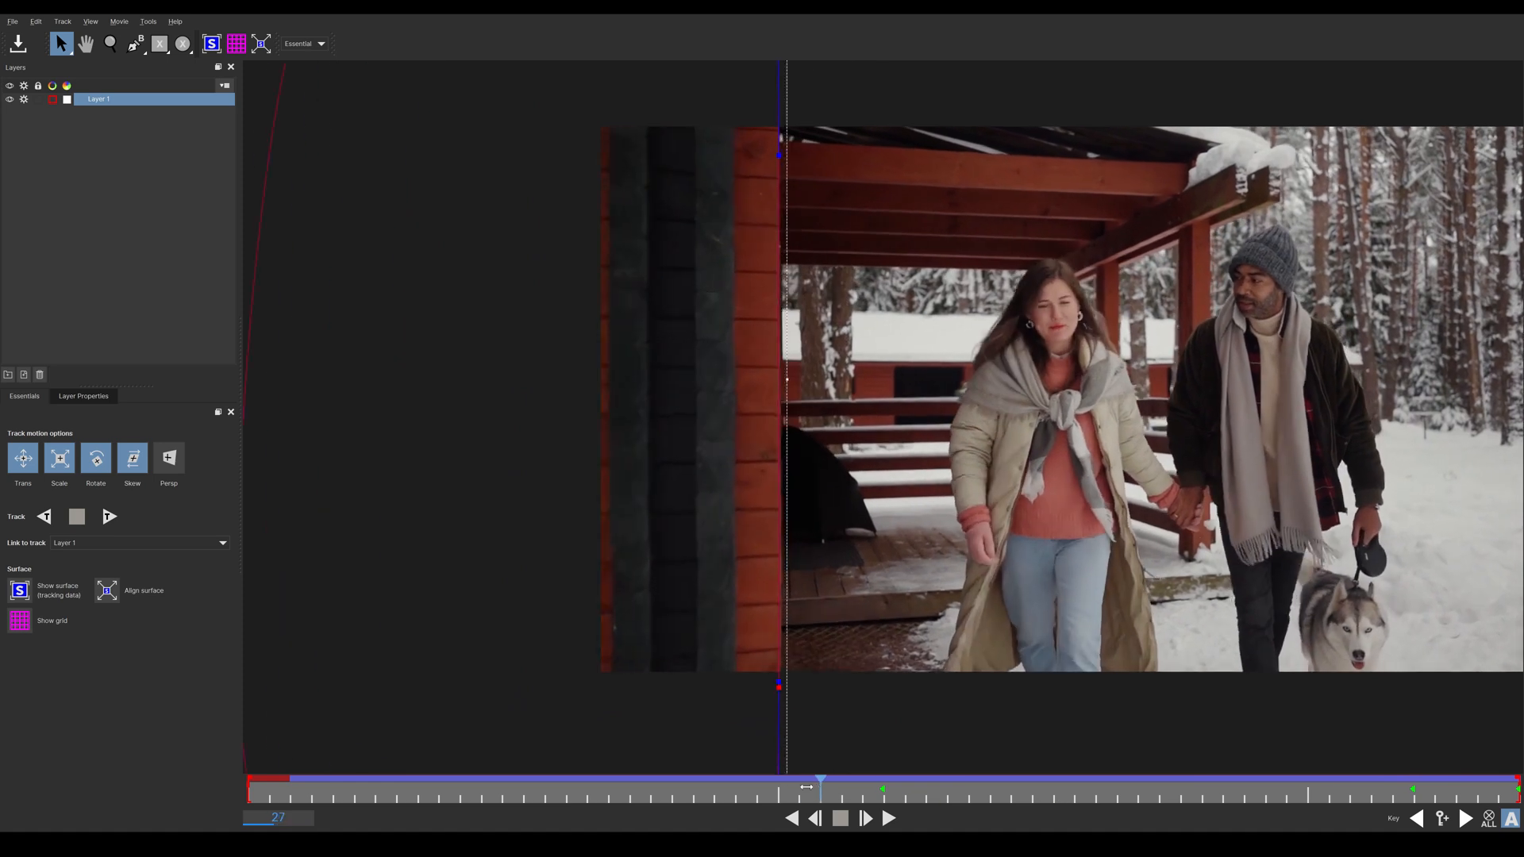
Step: Scrub through the tracked clip and inspect the wall outline on several frames
left_click_drag(819, 788, 397, 787)
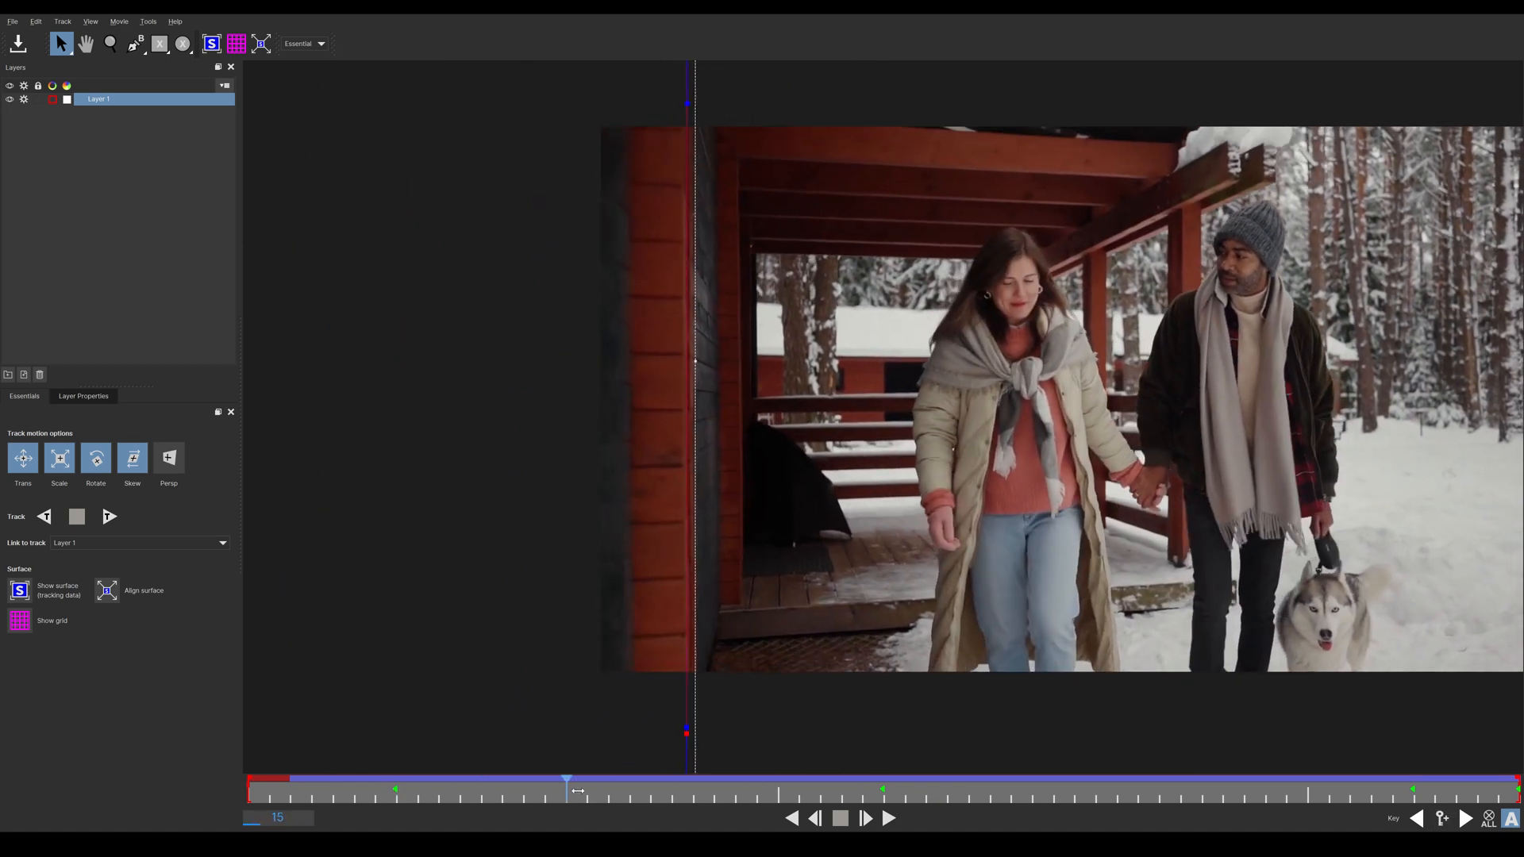
left_click(863, 817)
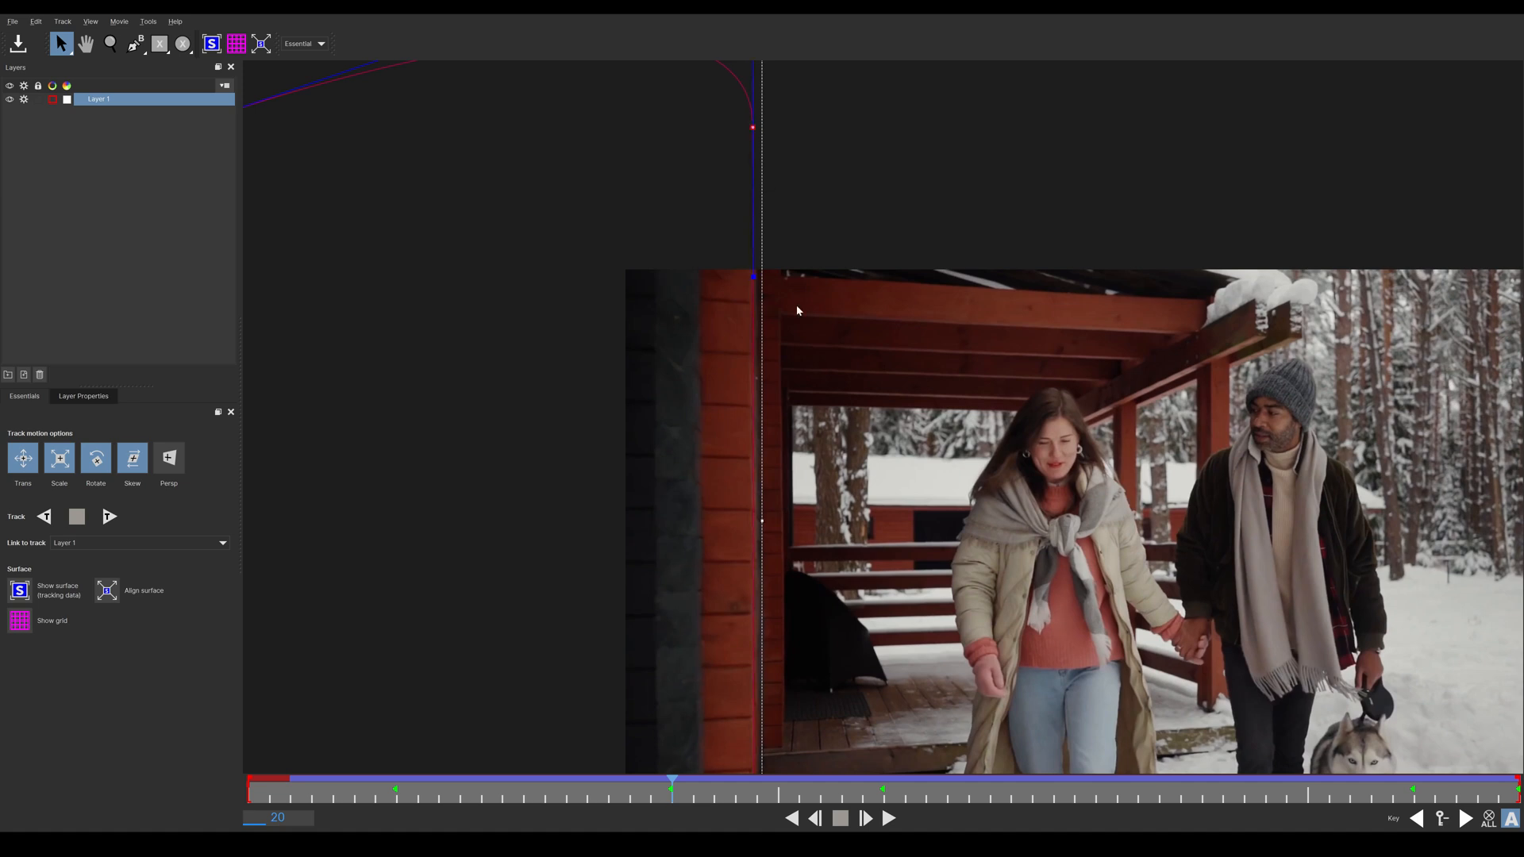
left_click(500, 787)
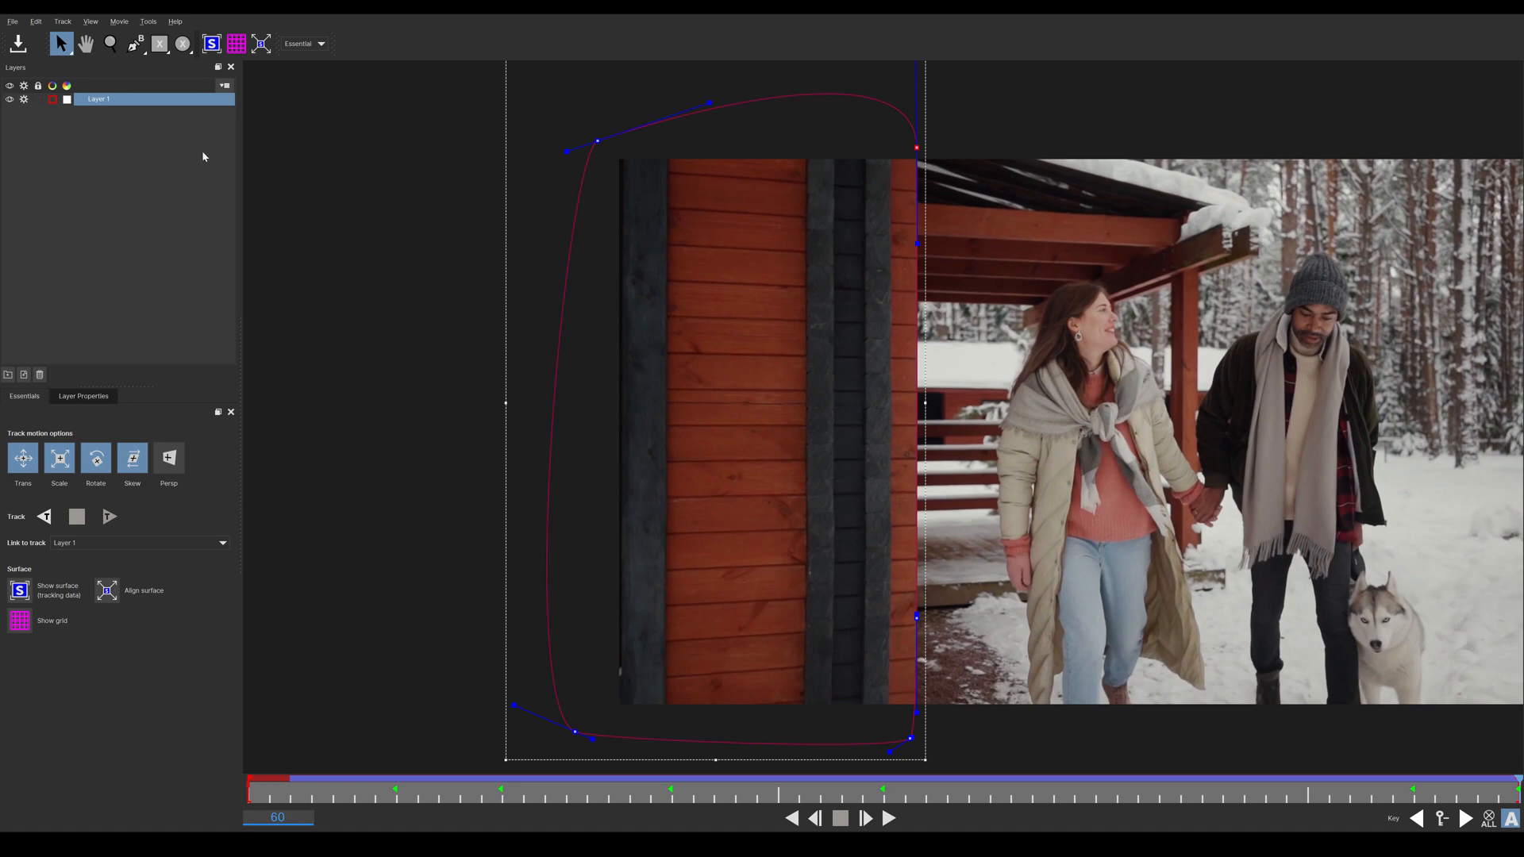
mouse_move(491, 172)
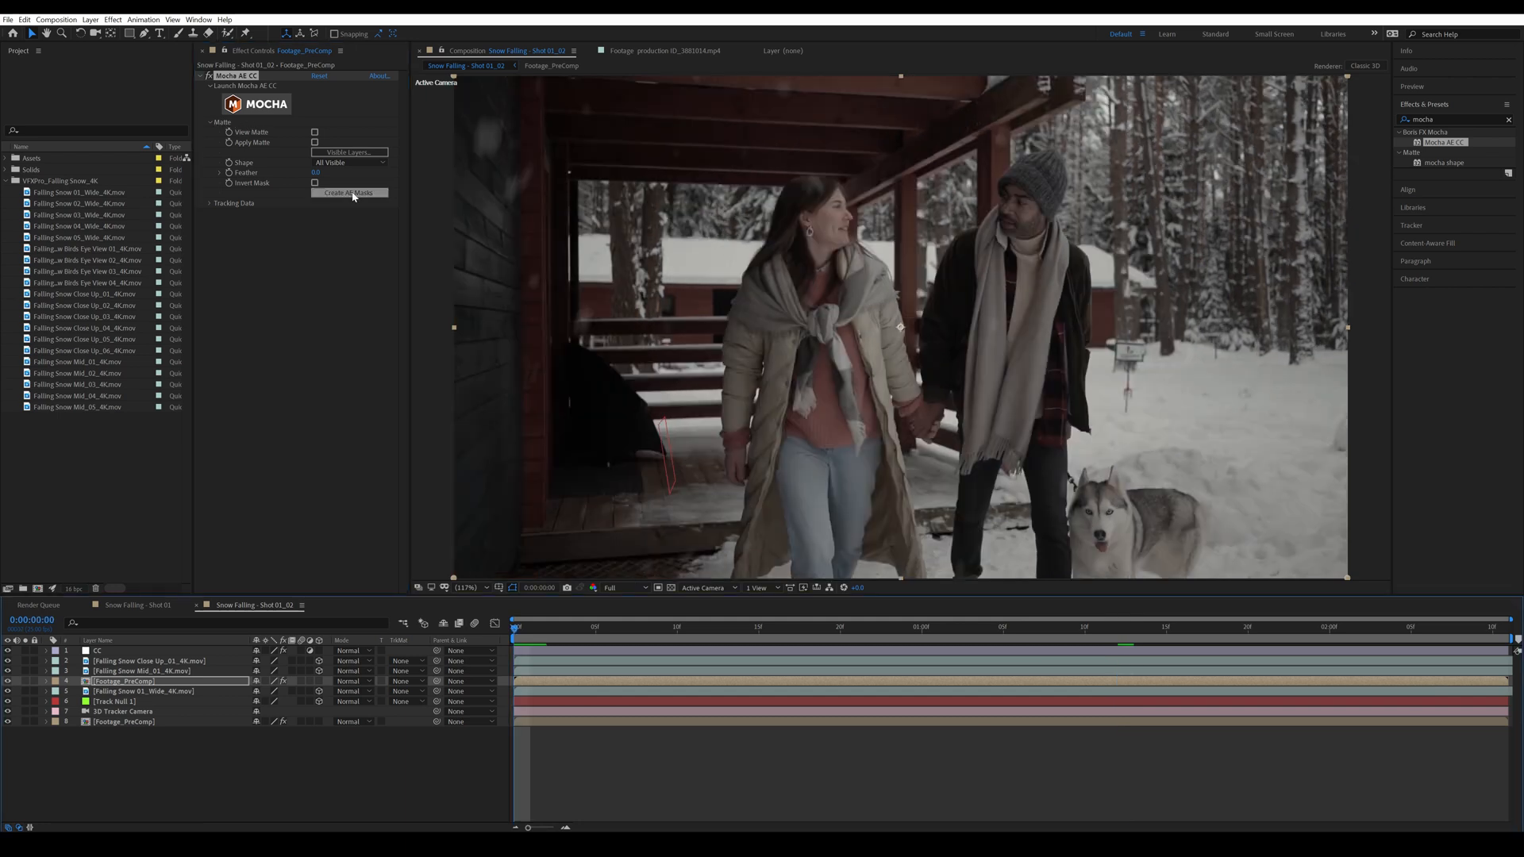
Step: Create AE masks from the Mocha wall shape and deselect to view the masked pillar over the snow
left_click(610, 627)
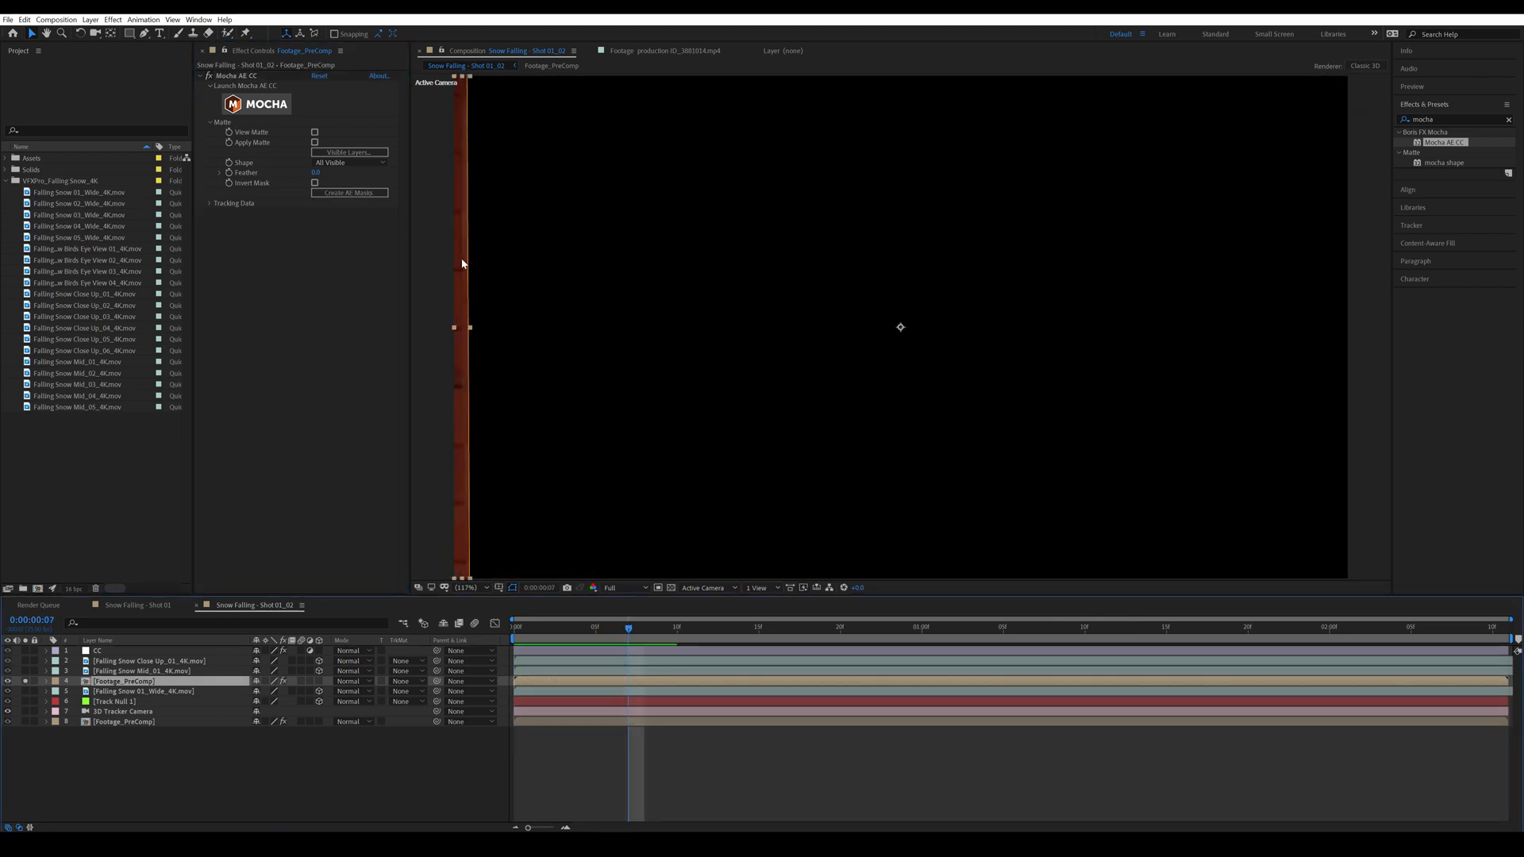
mouse_move(719, 660)
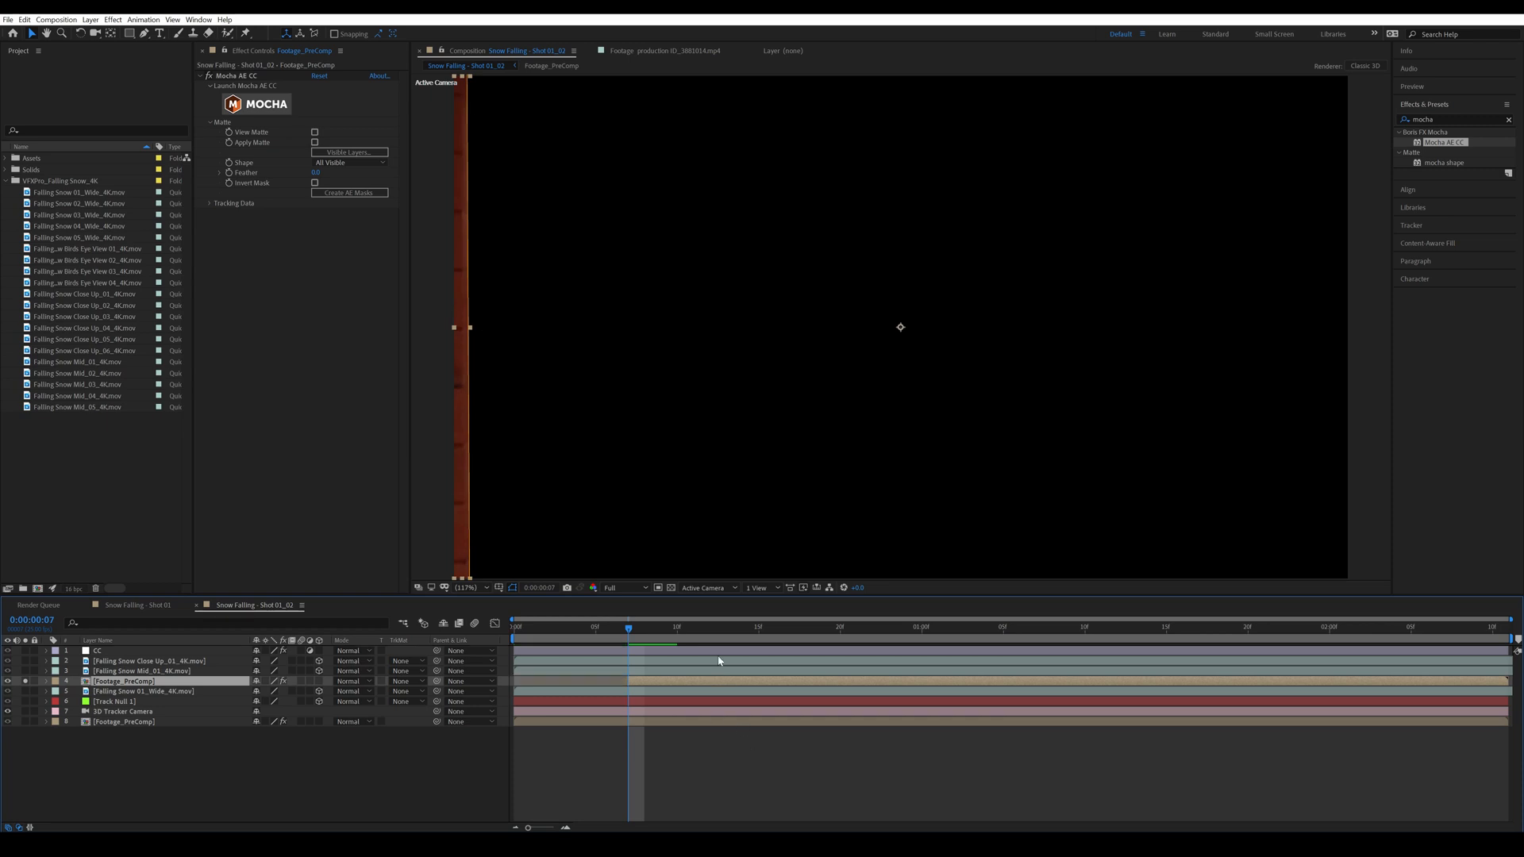
mouse_move(681, 733)
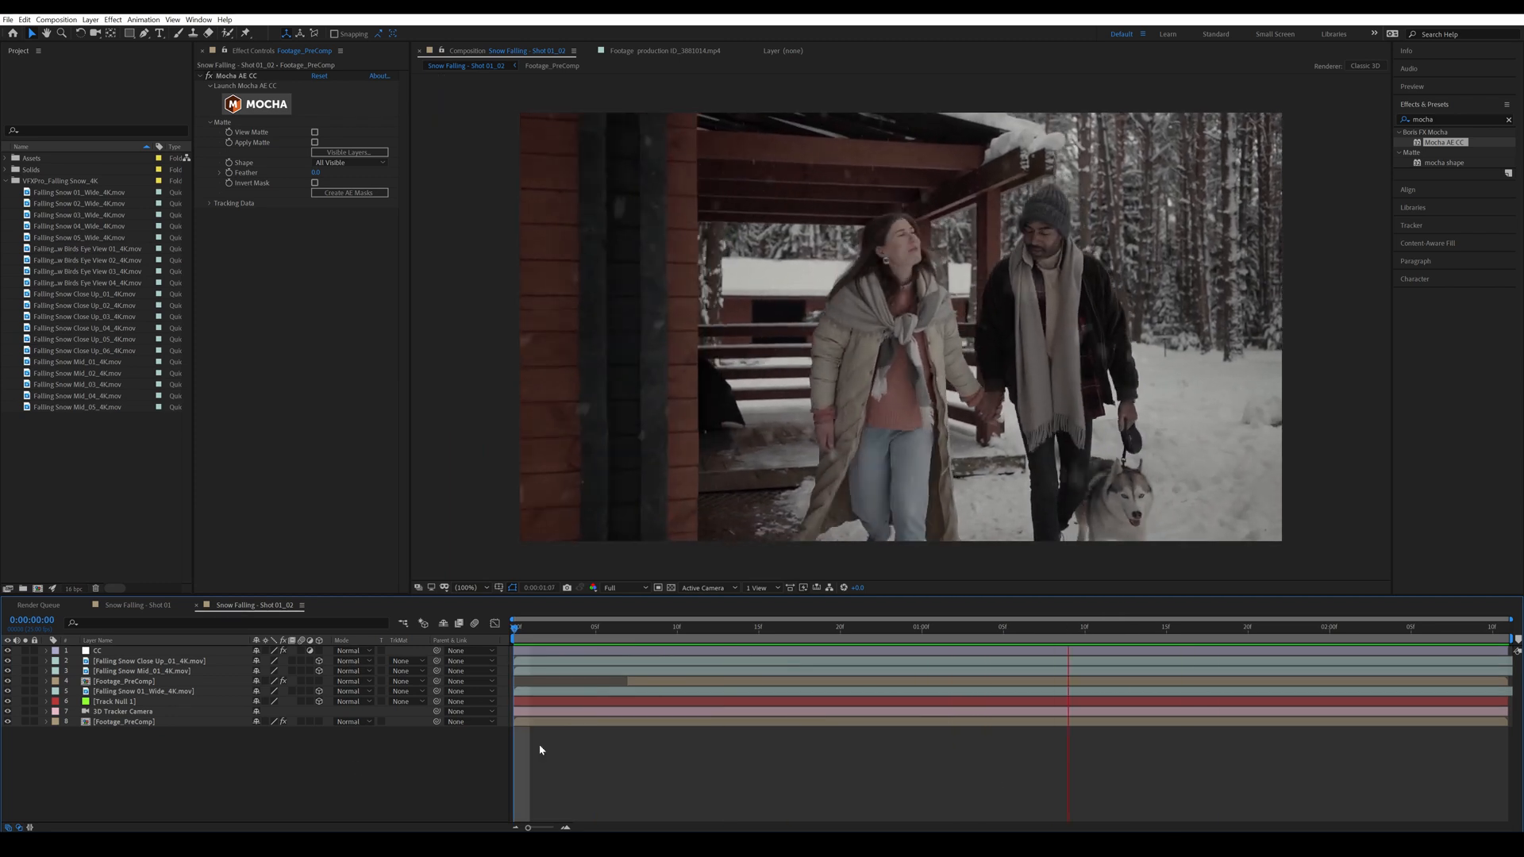
left_click(856, 627)
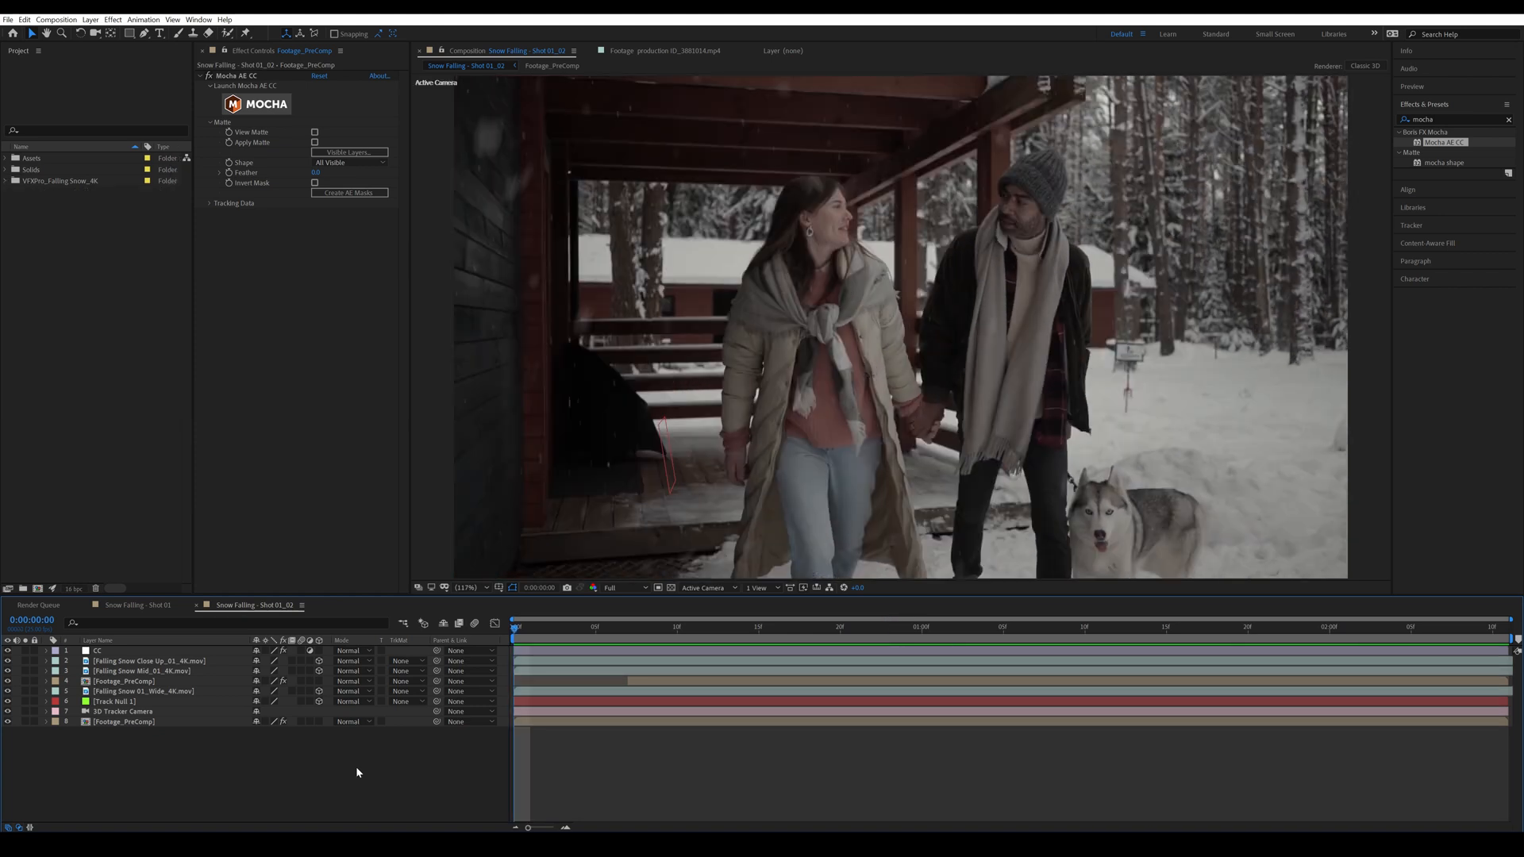
left_click(694, 626)
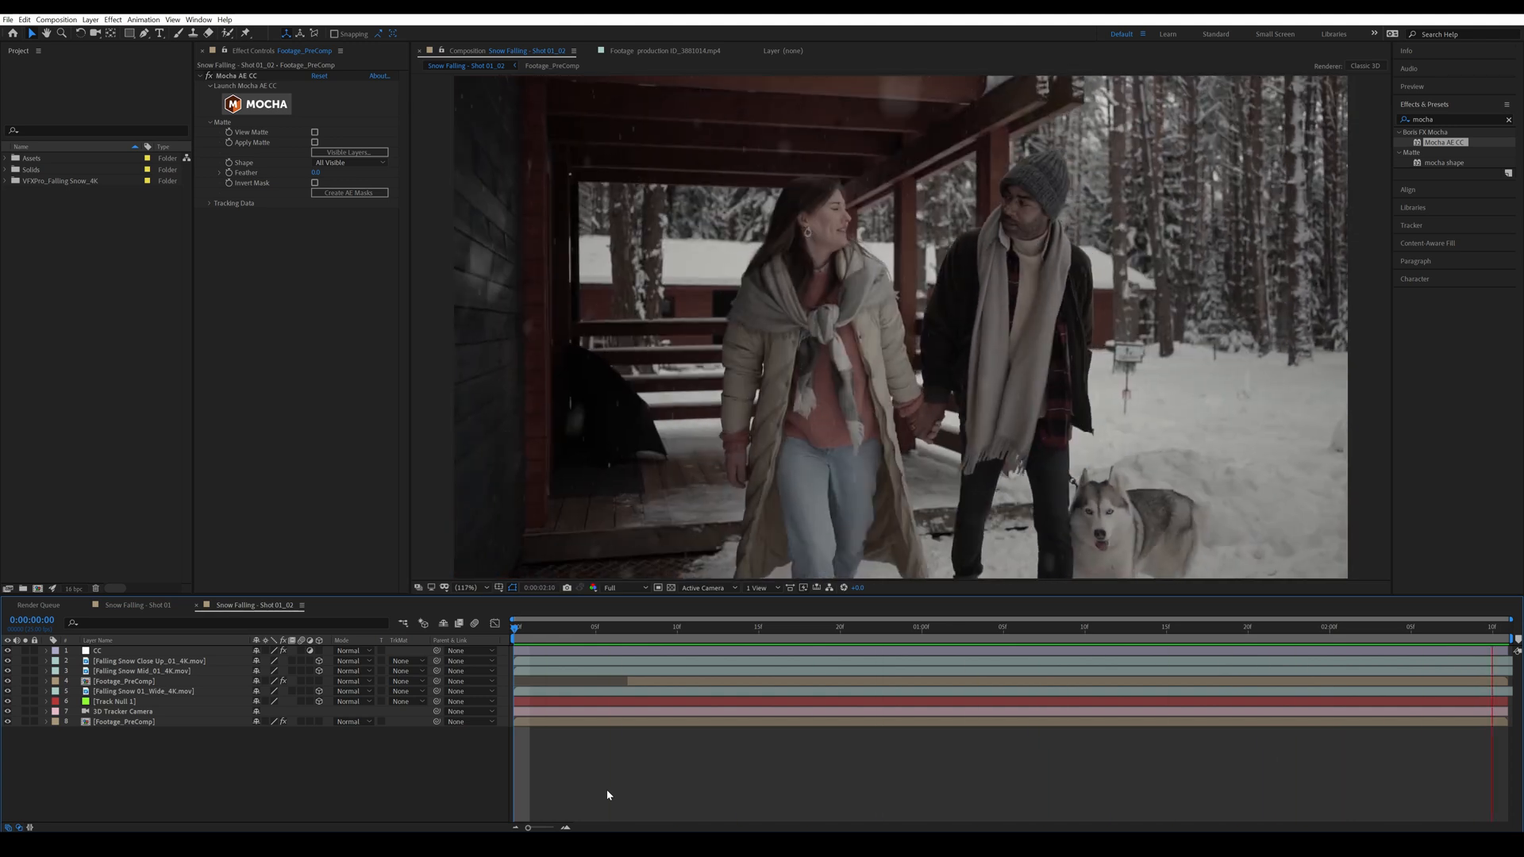
left_click(711, 627)
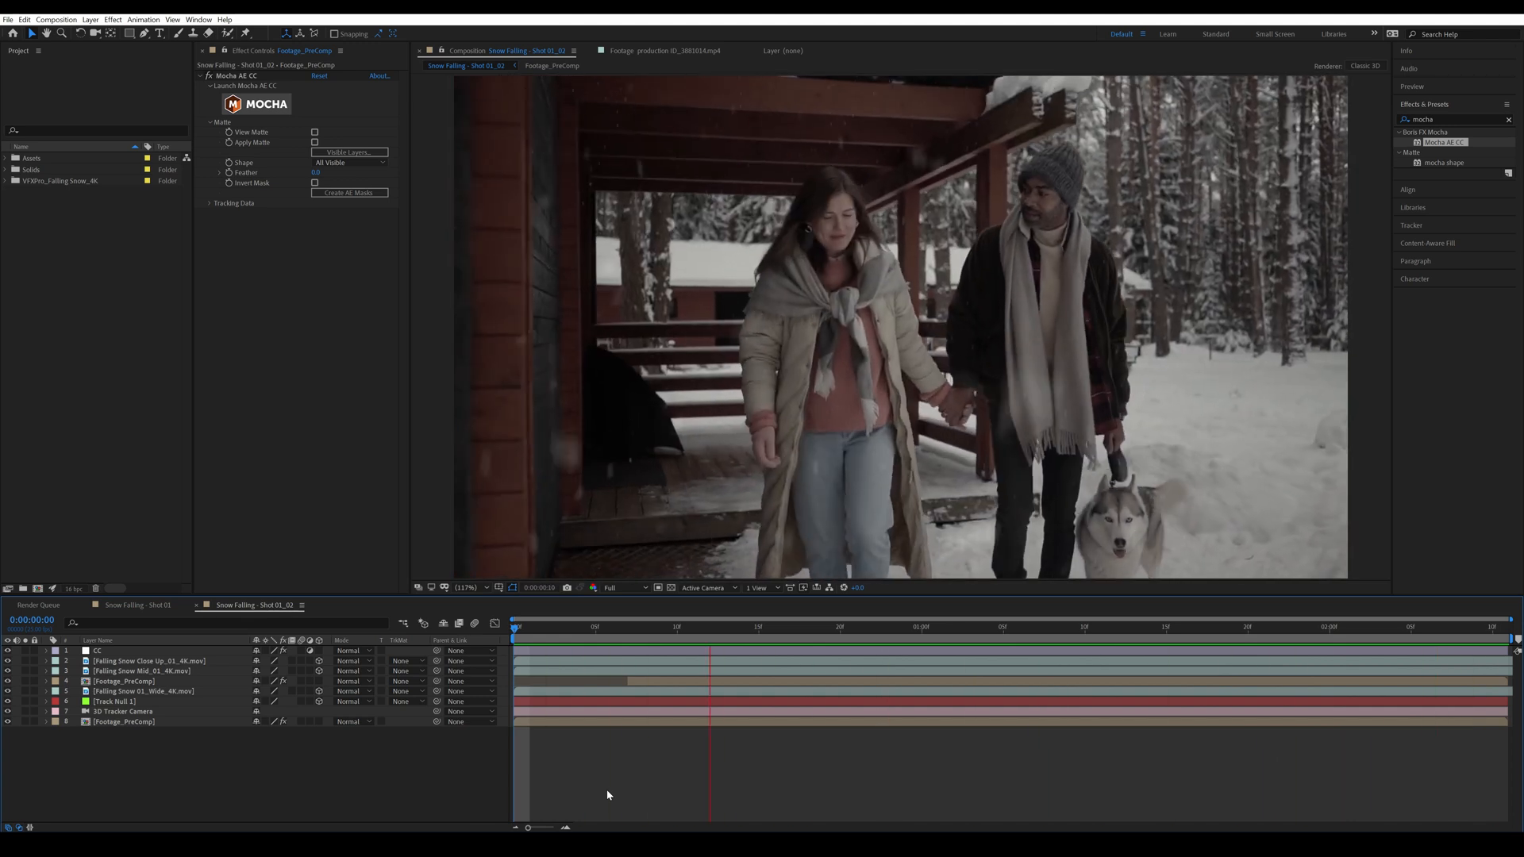